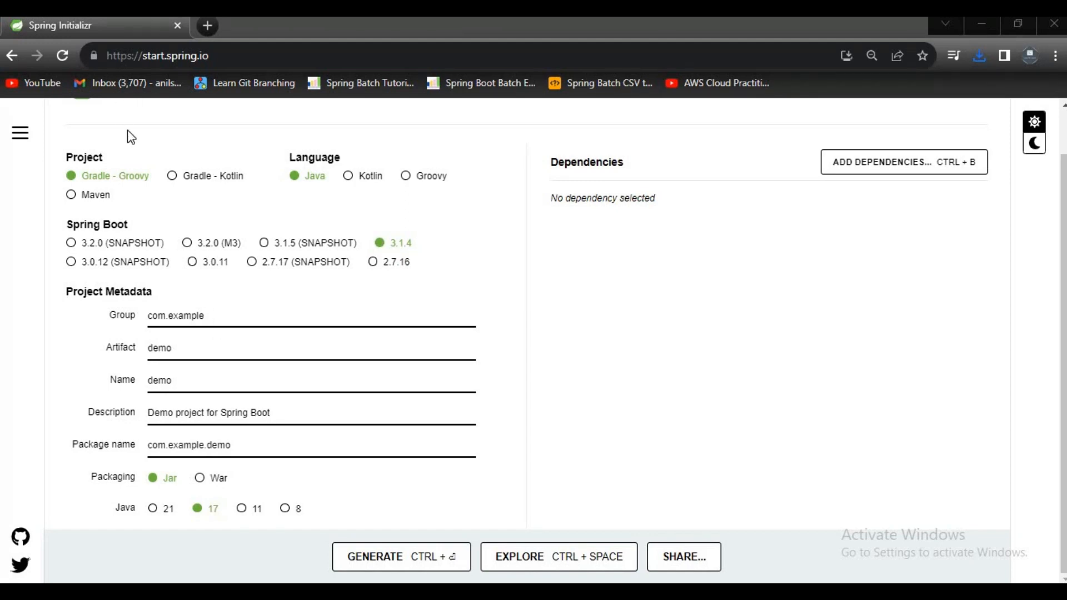
Choose a Maven project on Spring Boot 2.7.16 and add the Spring Web dependency
left_click(71, 195)
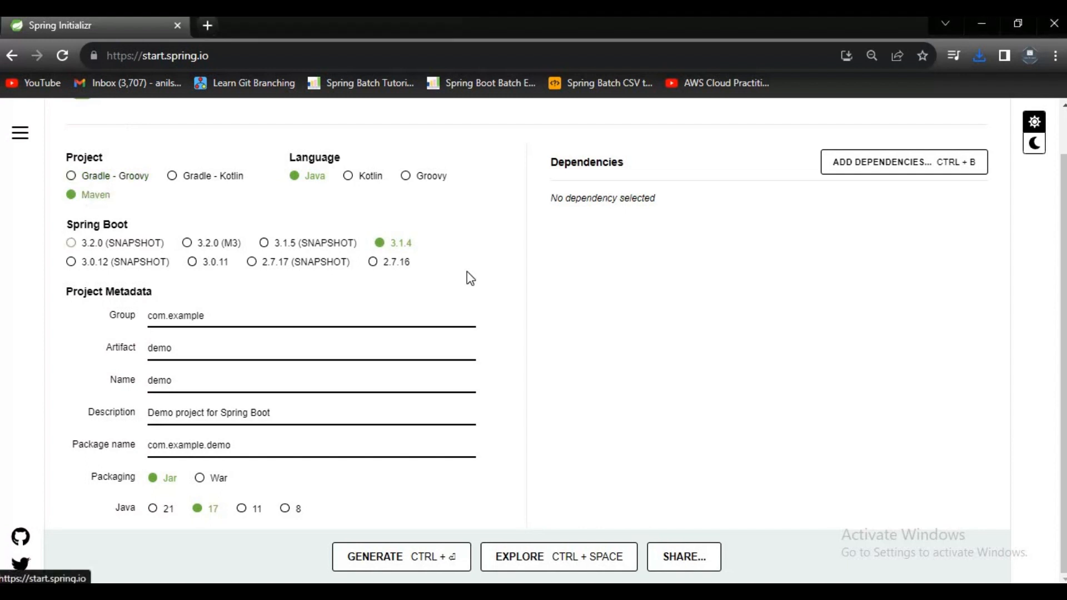
left_click(372, 261)
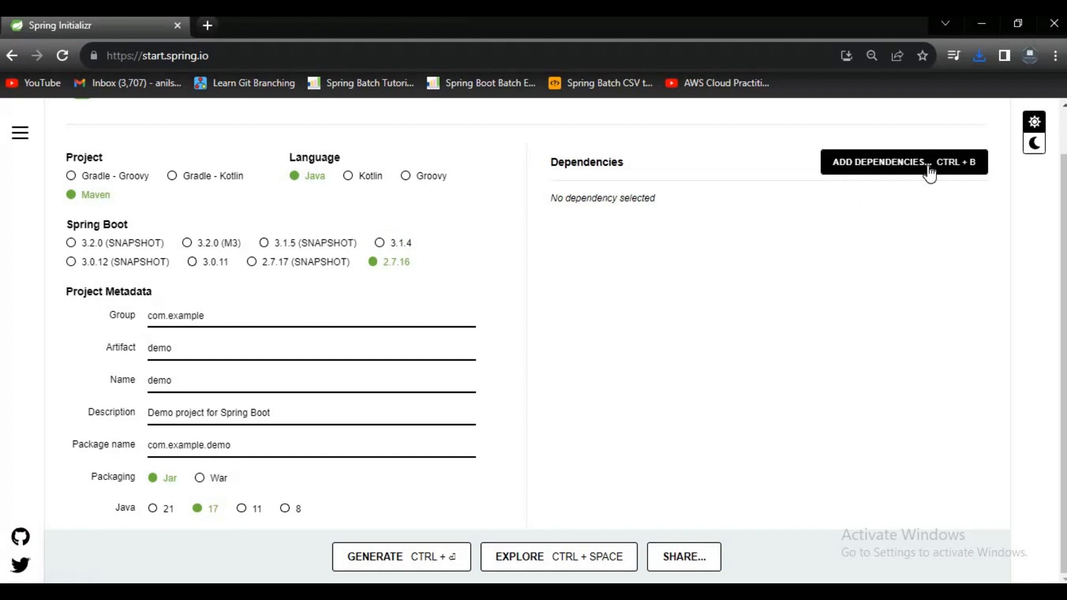
left_click(902, 162)
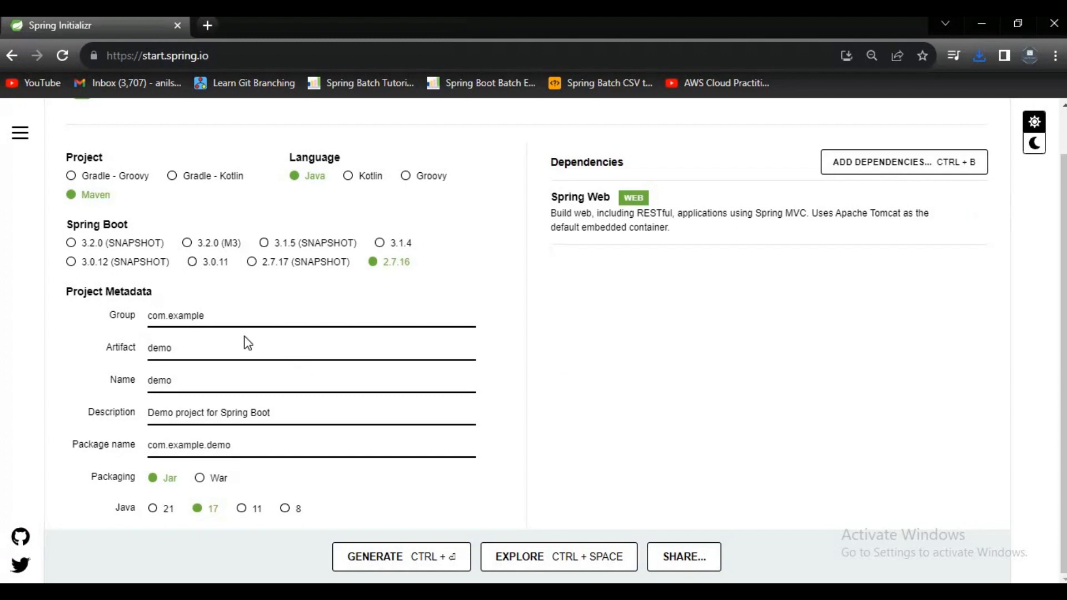
key("Backspace")
type("com.log")
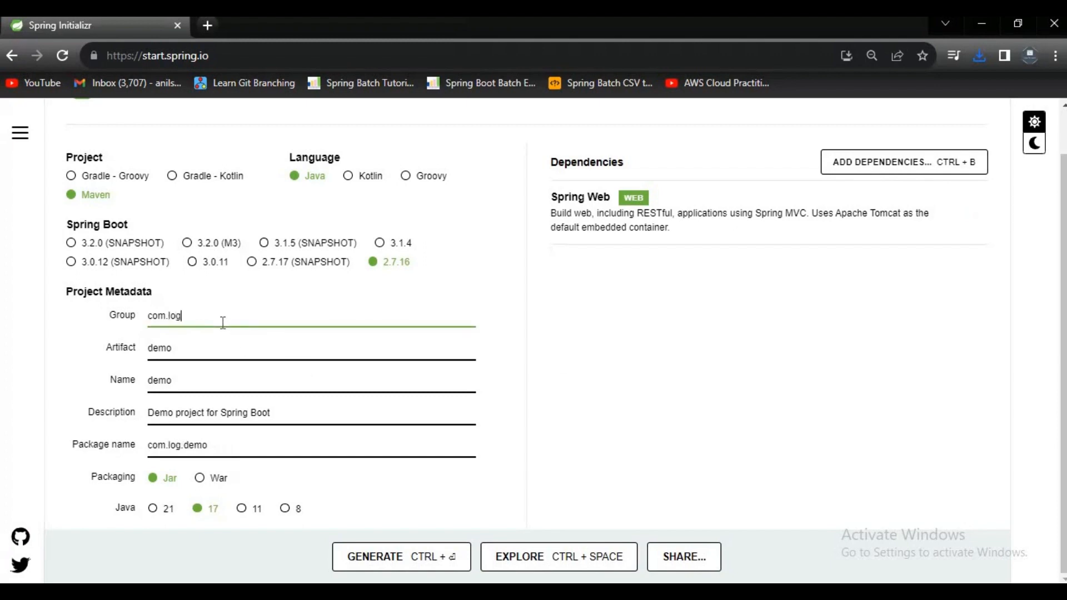
Name the artifact SpringbootLogger, select Java 8 and generate the project archive
double_click(159, 348)
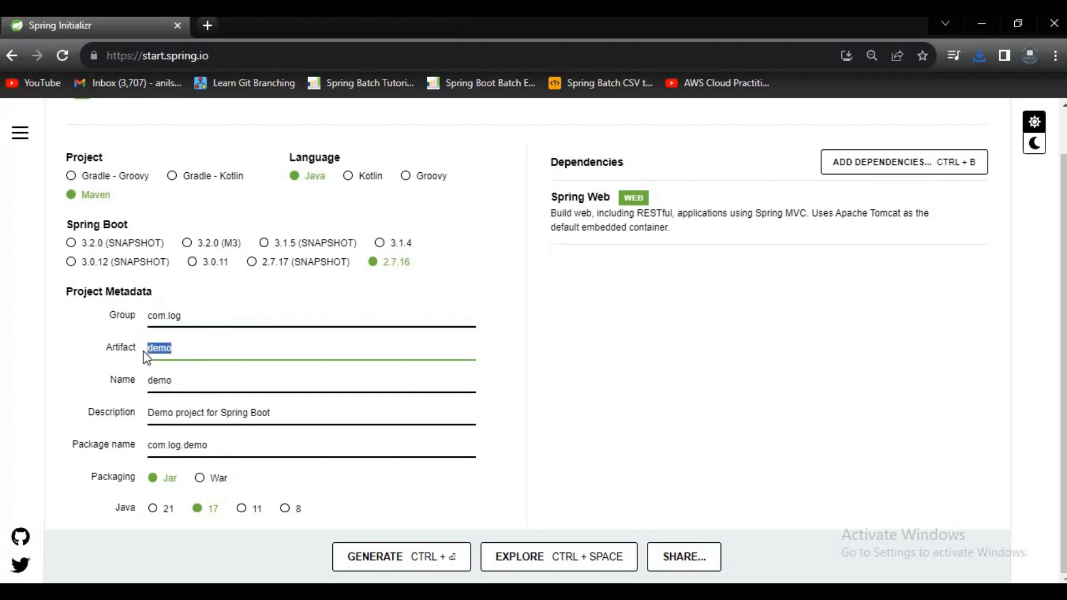
type("SpringbootL")
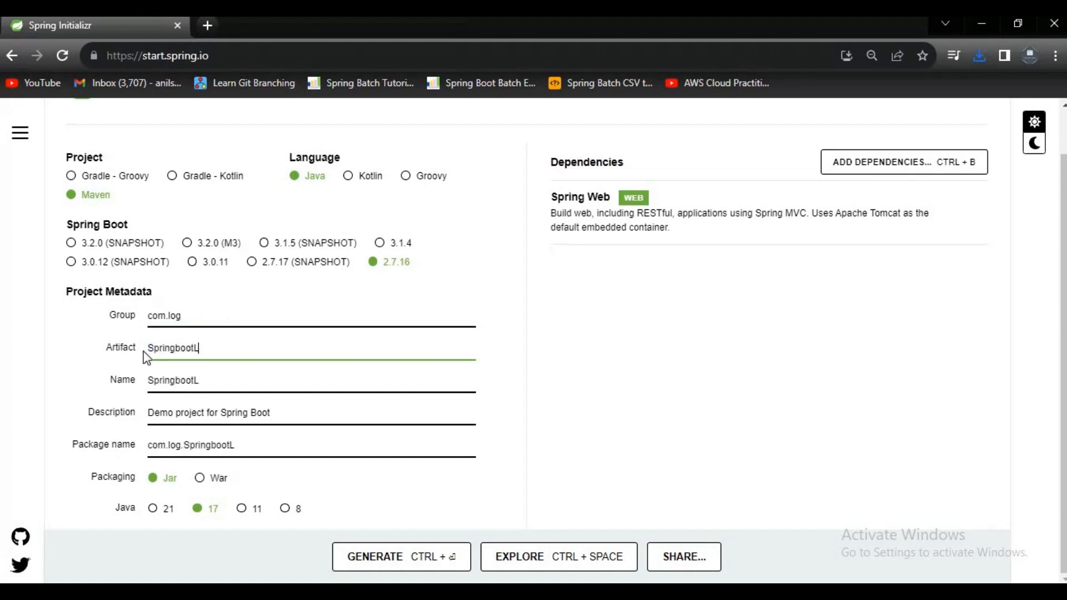
type("ogger")
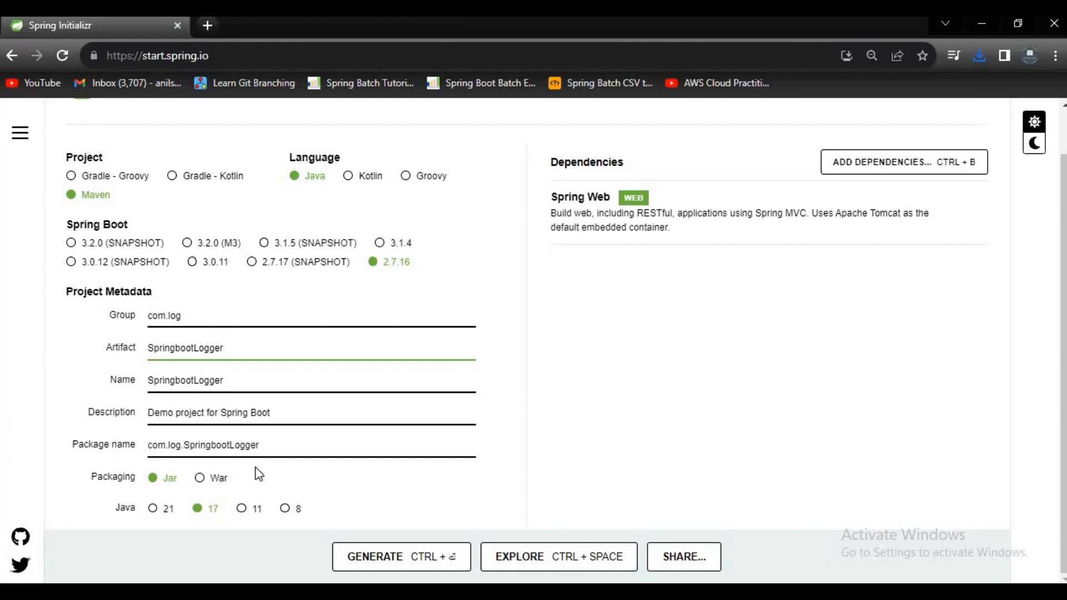
left_click(293, 508)
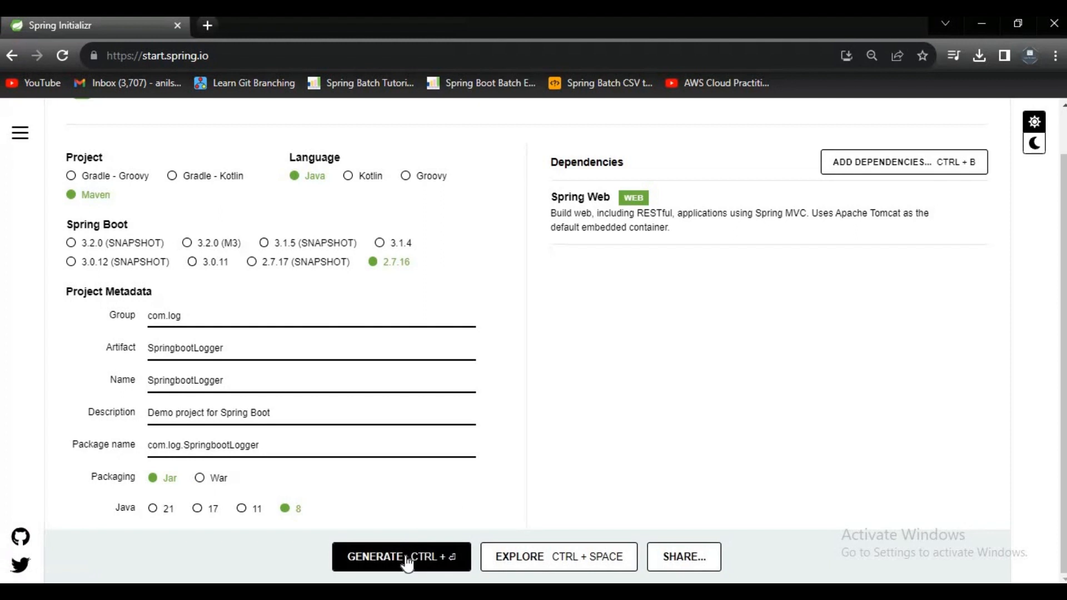
left_click(401, 557)
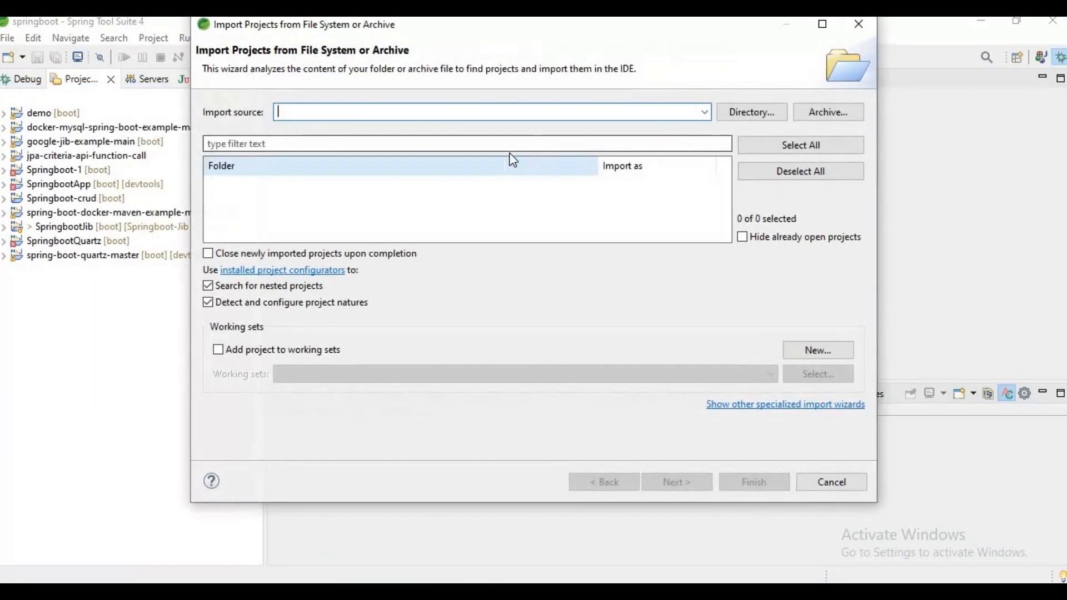
Import SpringbootLogger (1).zip from Downloads as a Maven project and expand it
left_click(827, 111)
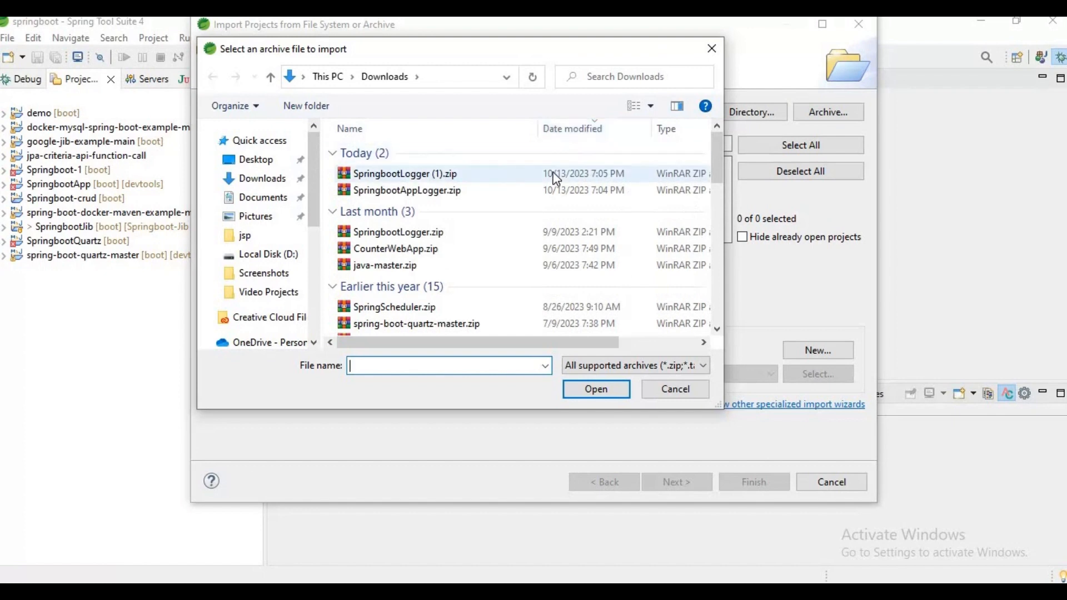
left_click(404, 173)
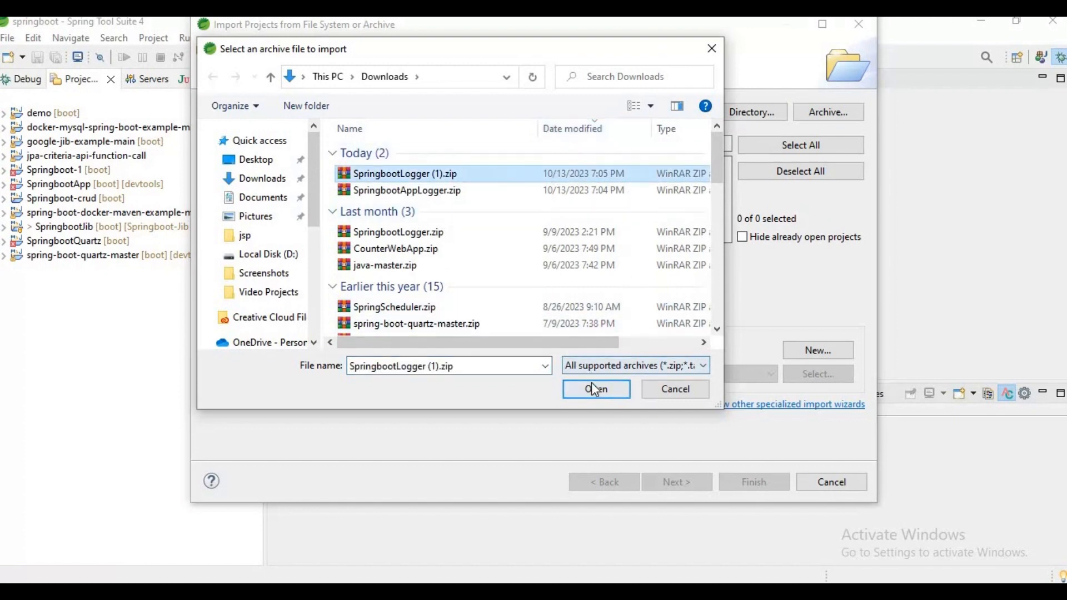
left_click(596, 389)
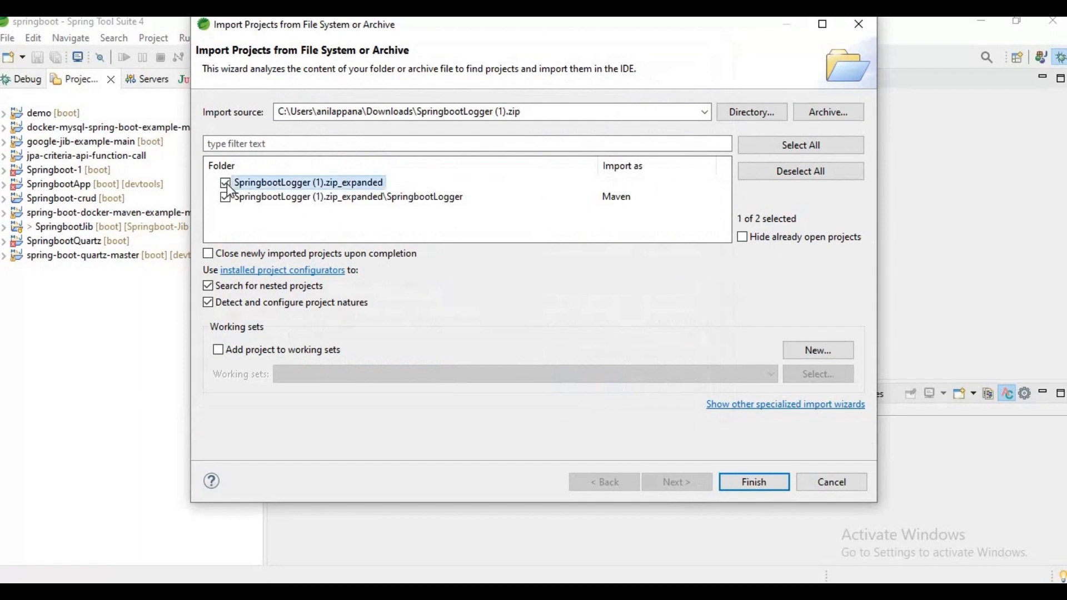
left_click(752, 481)
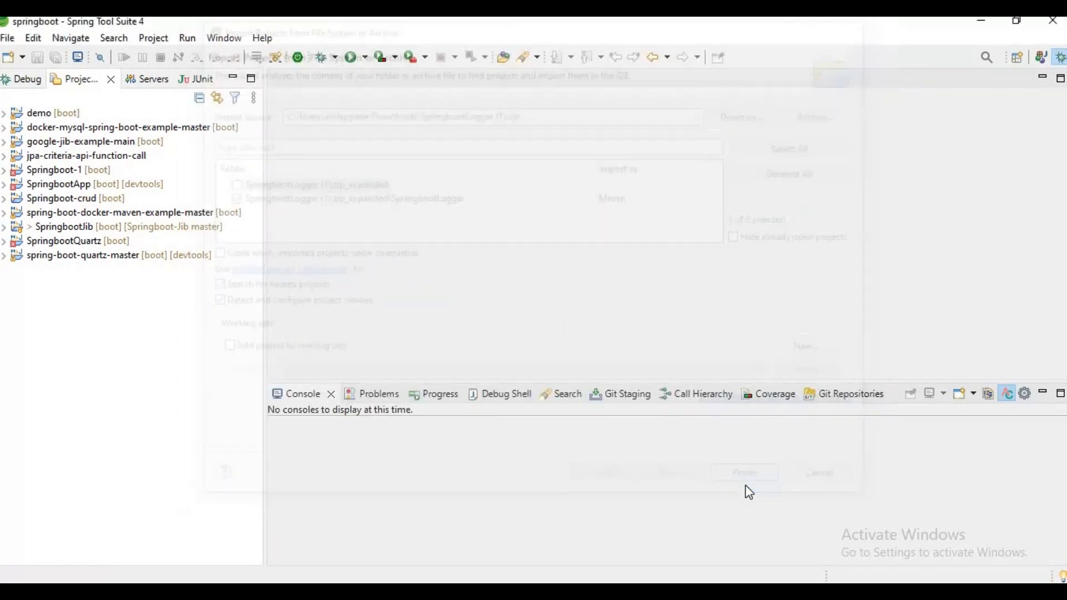
left_click(742, 472)
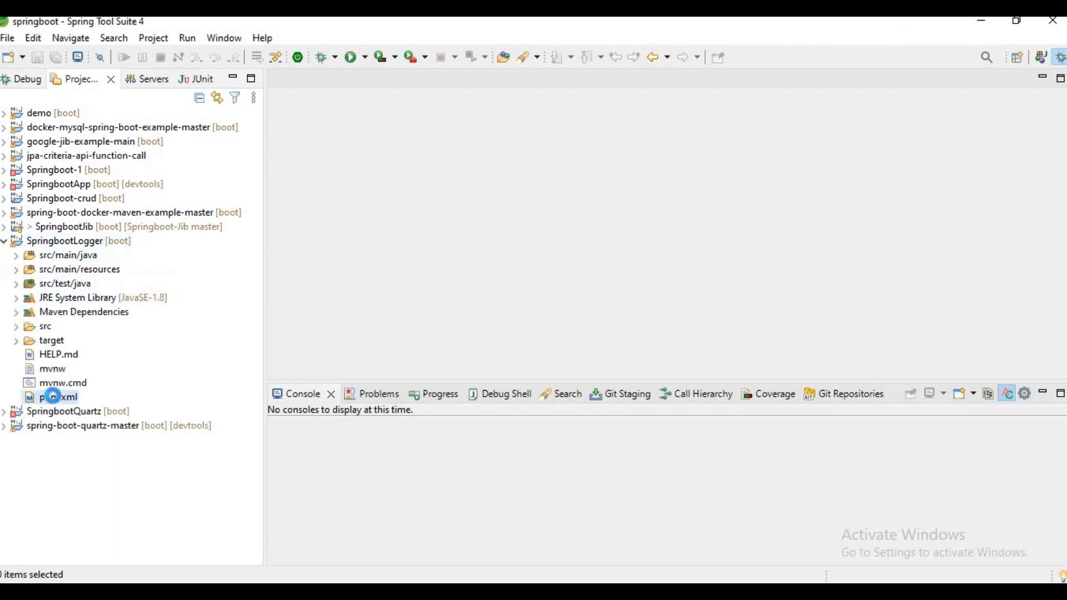
Filter pom.xml's Dependency Hierarchy by 'logb' to find logback under spring-boot-starter-logging
double_click(57, 396)
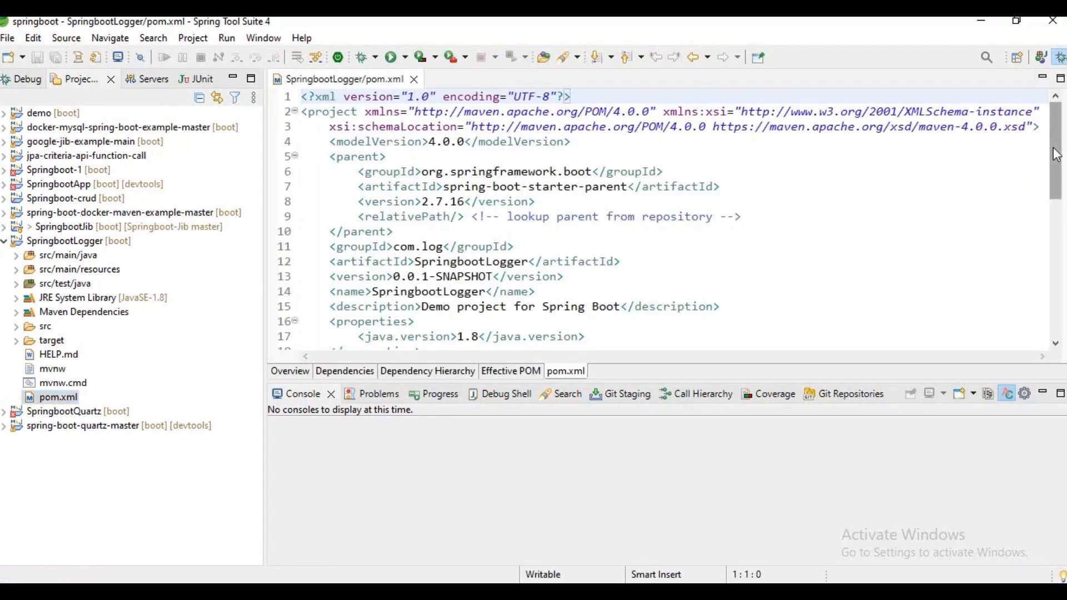
scroll("down", 3)
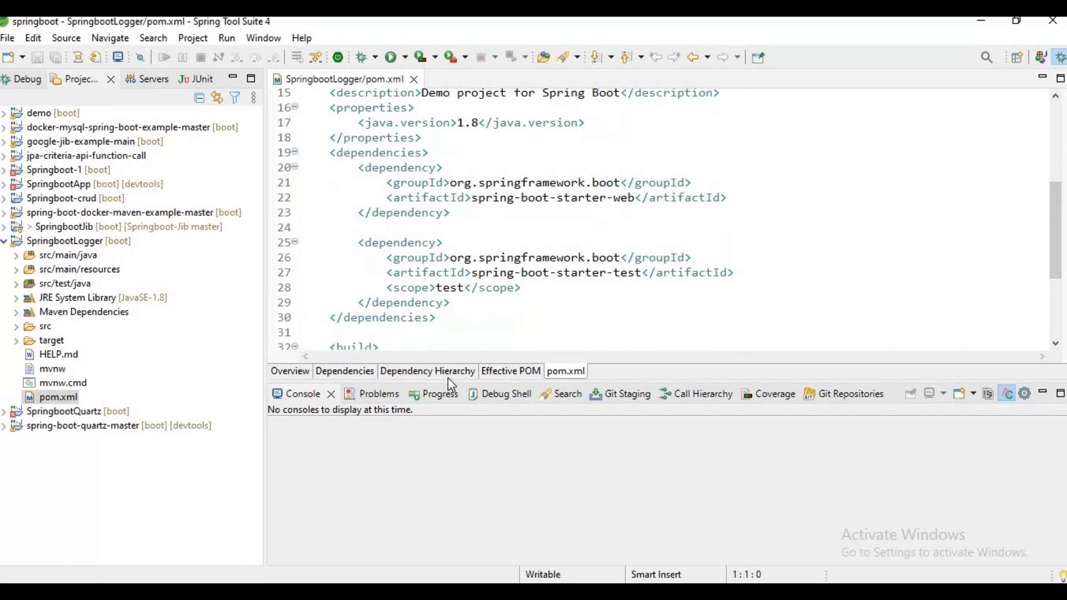
left_click(426, 372)
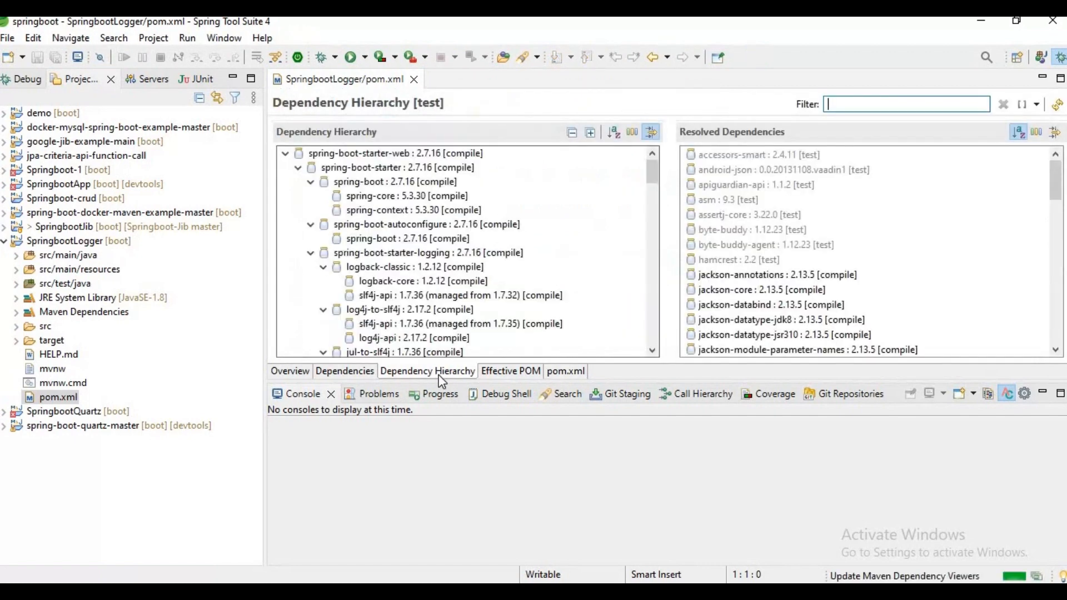
type("logb")
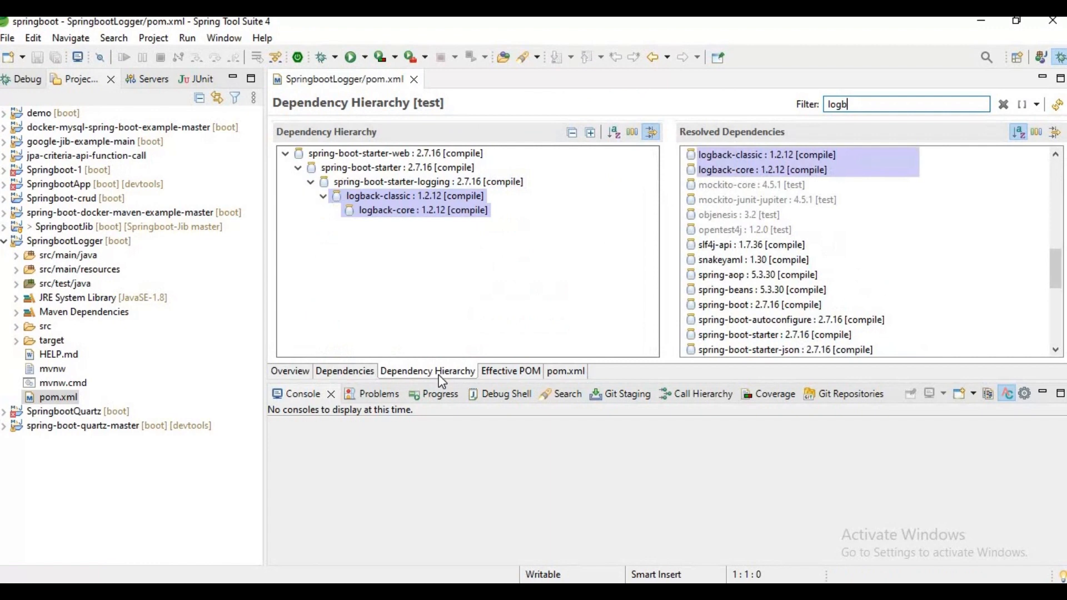
left_click(413, 195)
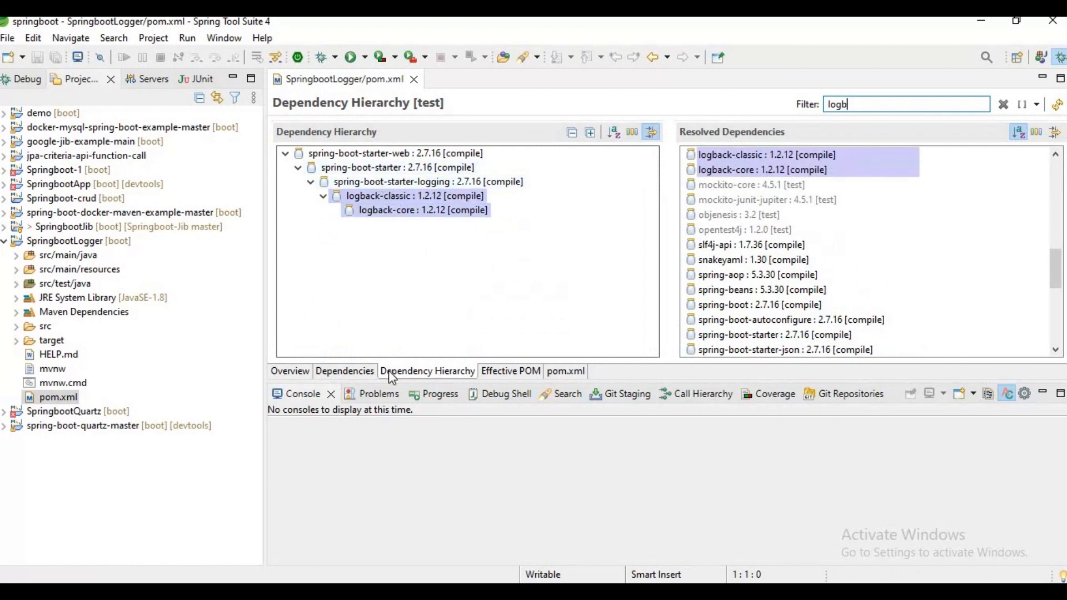
left_click(565, 371)
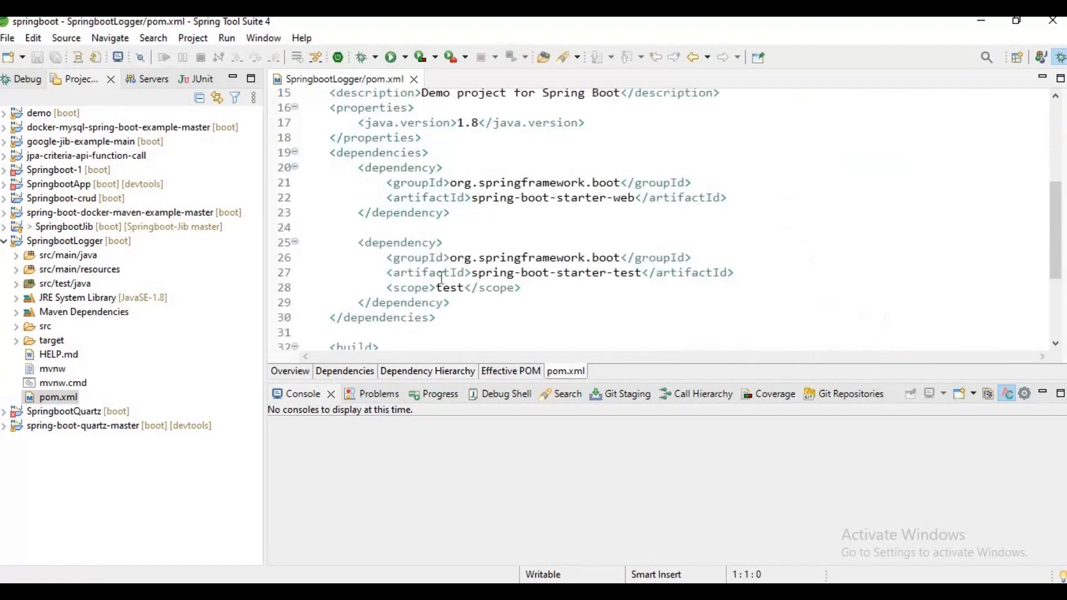
Exclude spring-boot-starter-logging from spring-boot-starter-web and add spring-boot-starter-log4j2 in pom.xml
left_click_drag(360, 168, 449, 212)
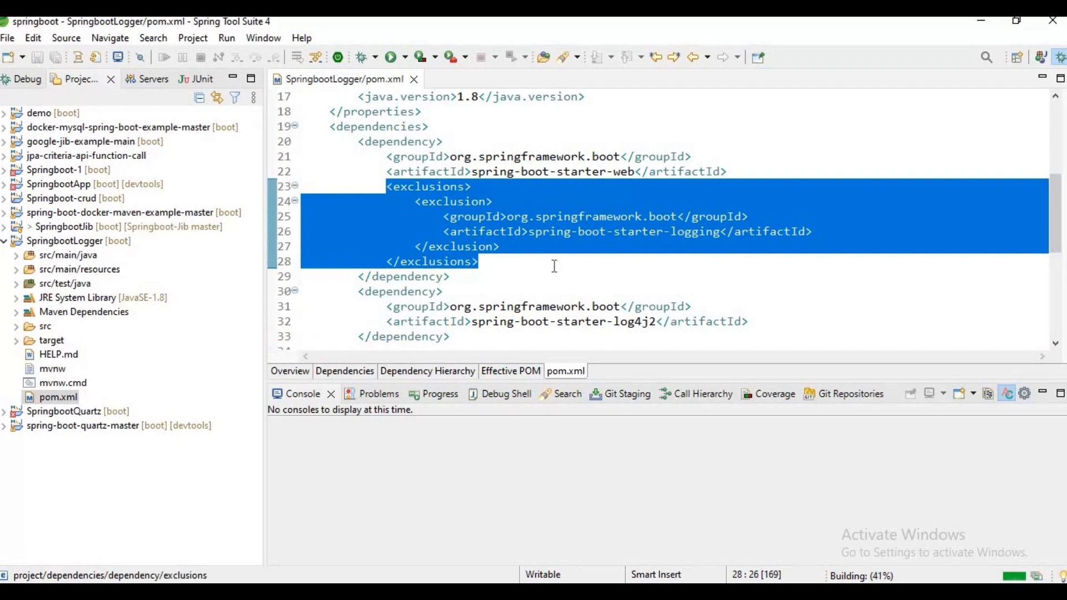
left_click(478, 261)
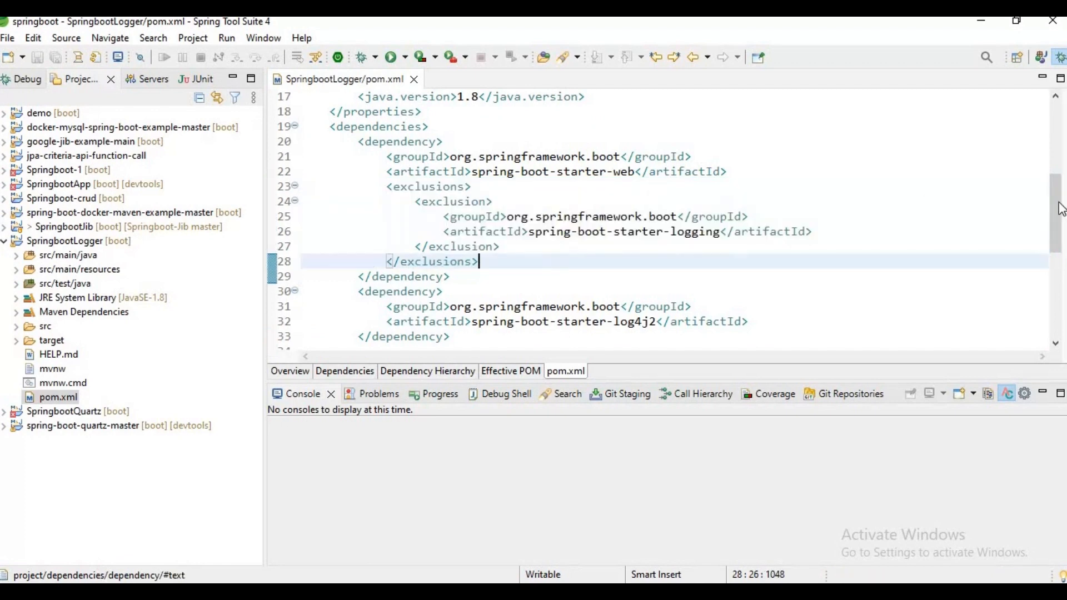
scroll("down", 3)
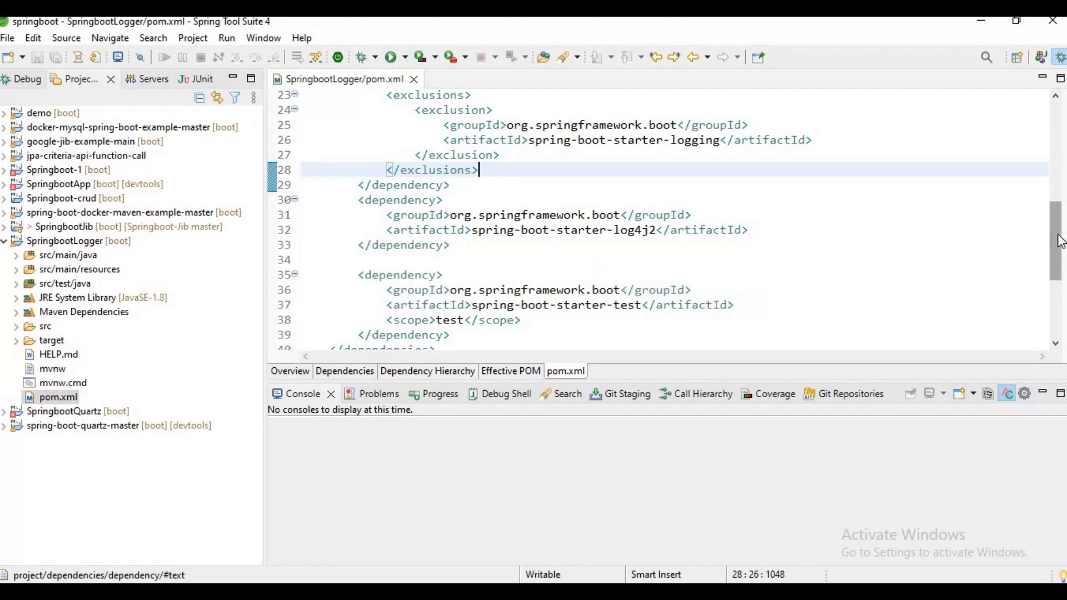
scroll("down", 3)
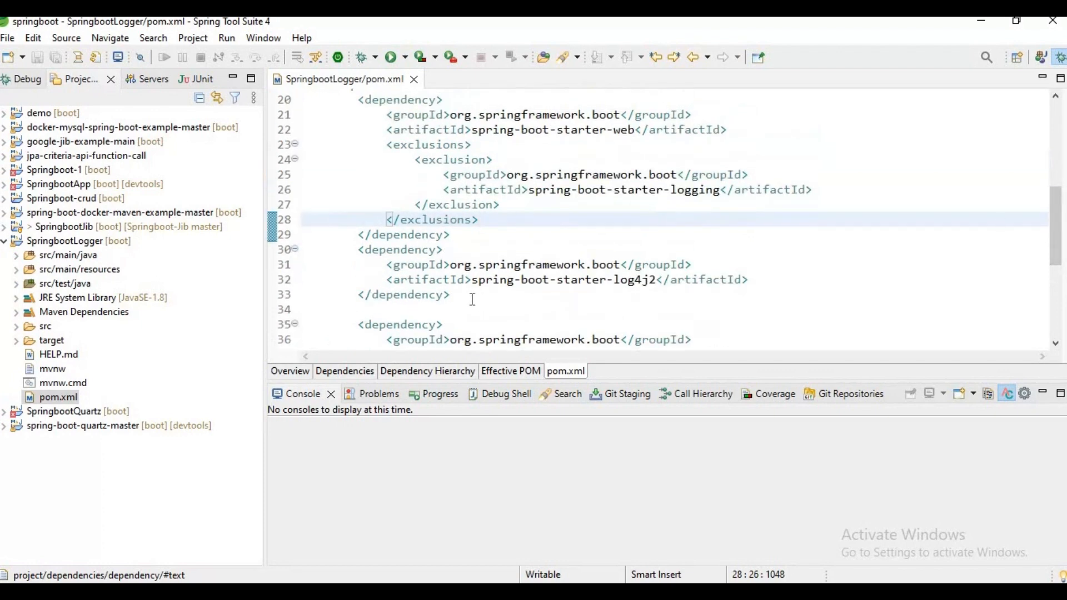
left_click(401, 249)
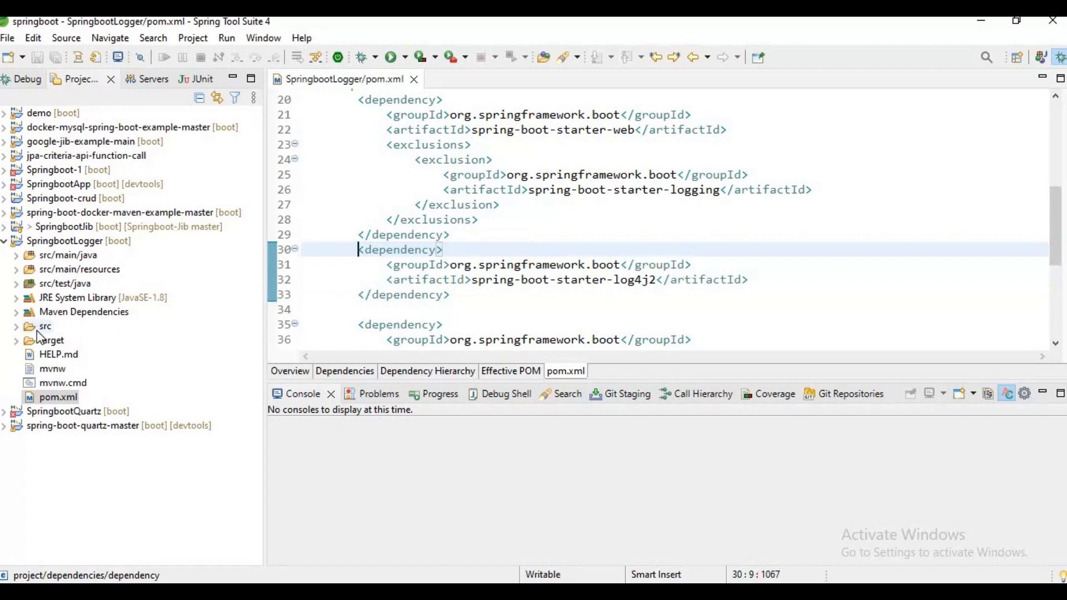
left_click(17, 269)
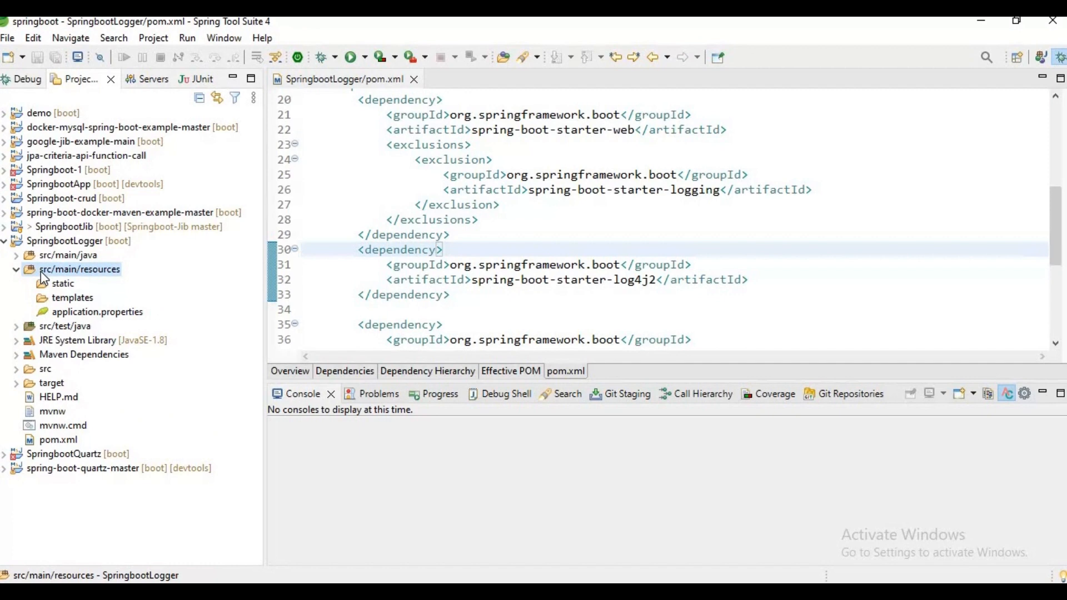
Create a new file named log4j2.xml in src/main/resources
right_click(80, 269)
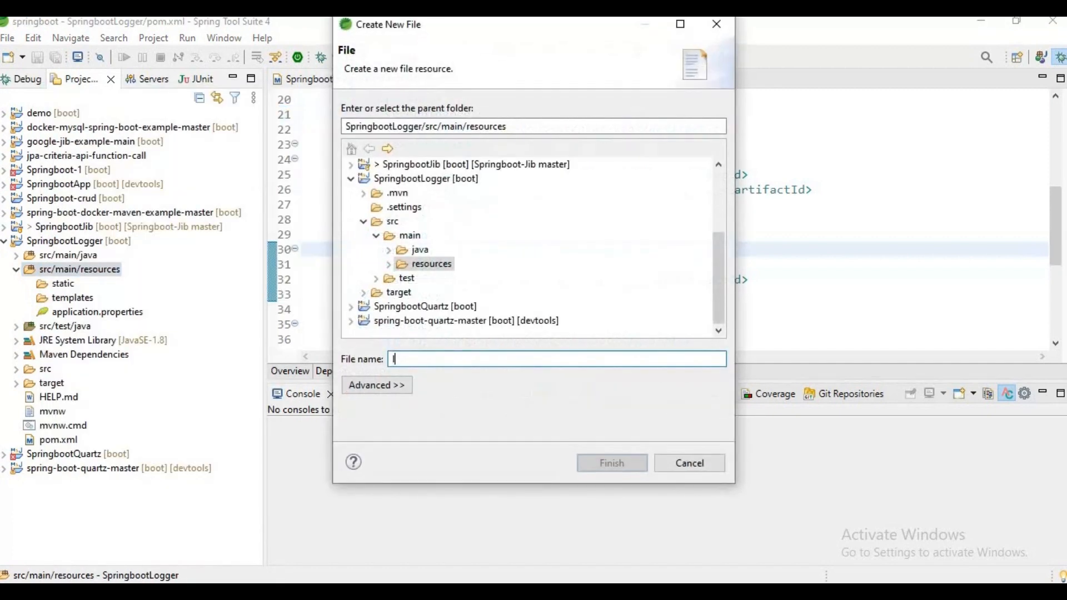
type("log4j2")
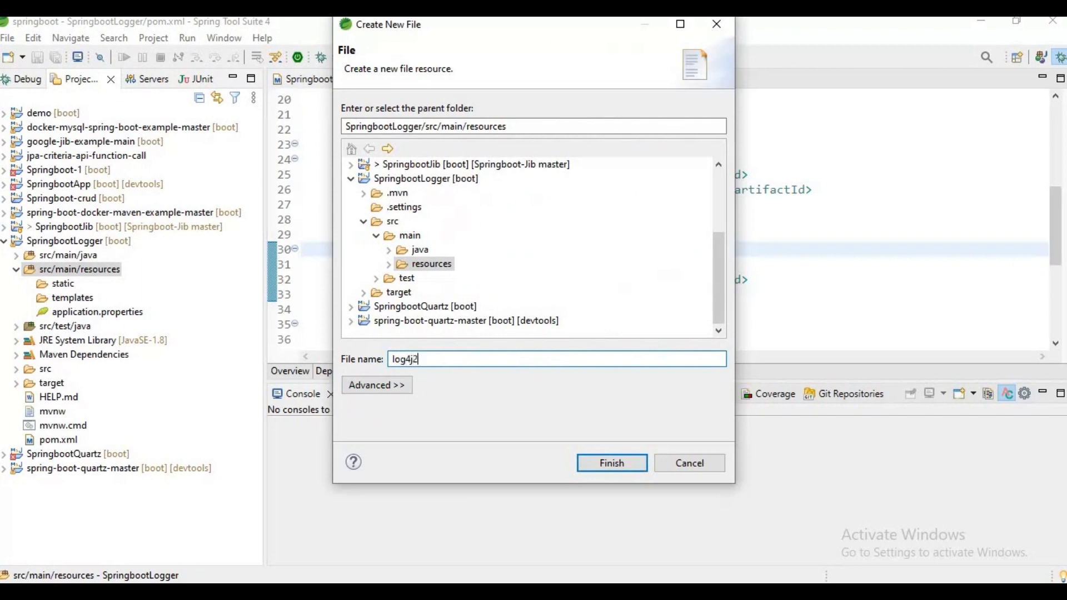
left_click(610, 462)
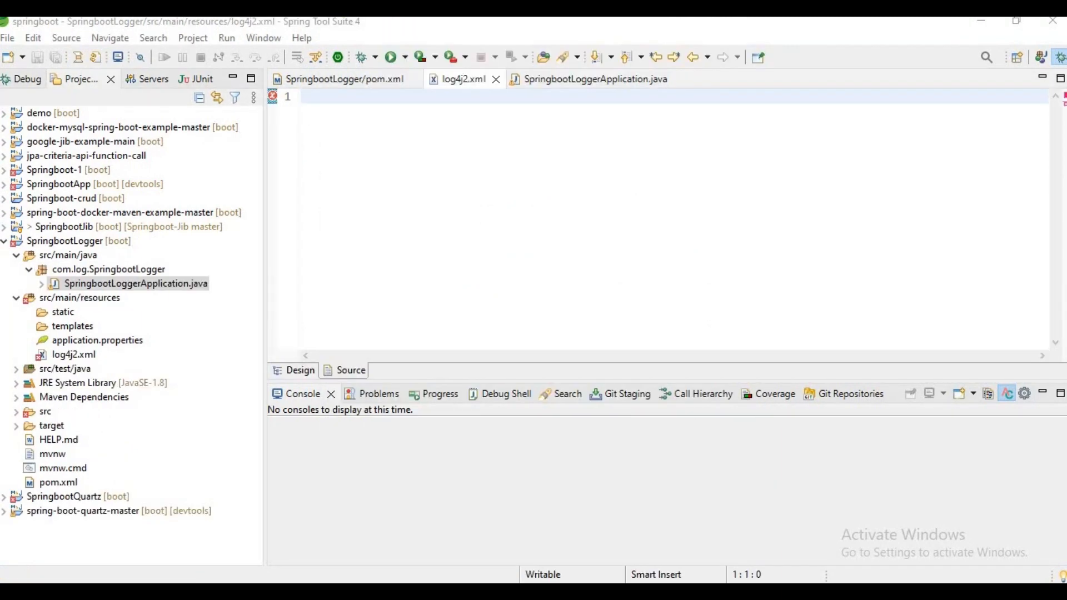
mouse_move(462, 79)
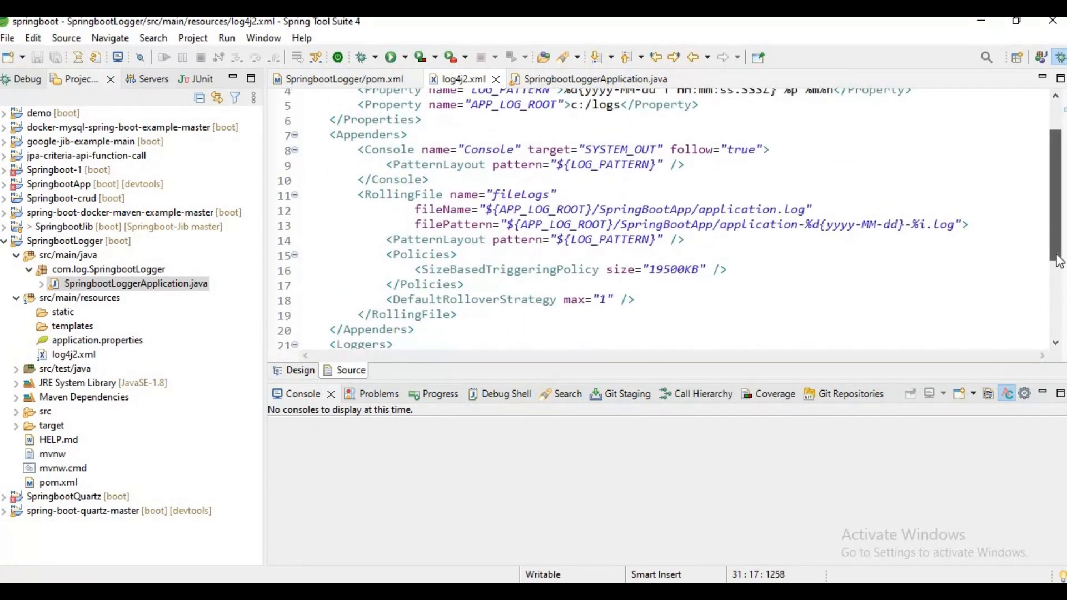
Review the pasted log4j2.xml RollingFile appender to c:/logs/SpringBootApp/application.log and Root level debug
scroll("down", 3)
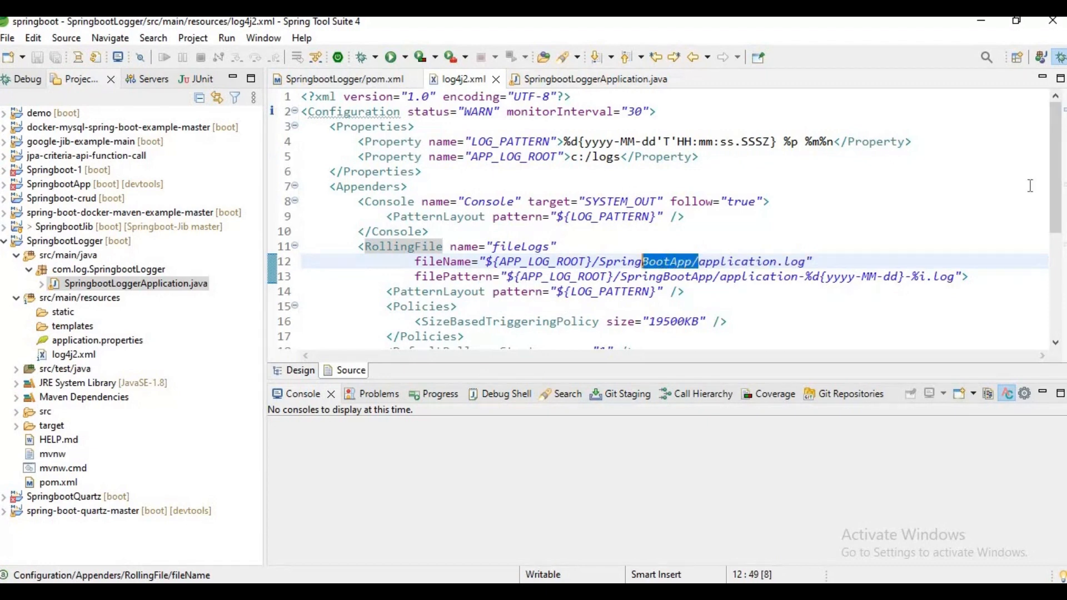
scroll("down", 3)
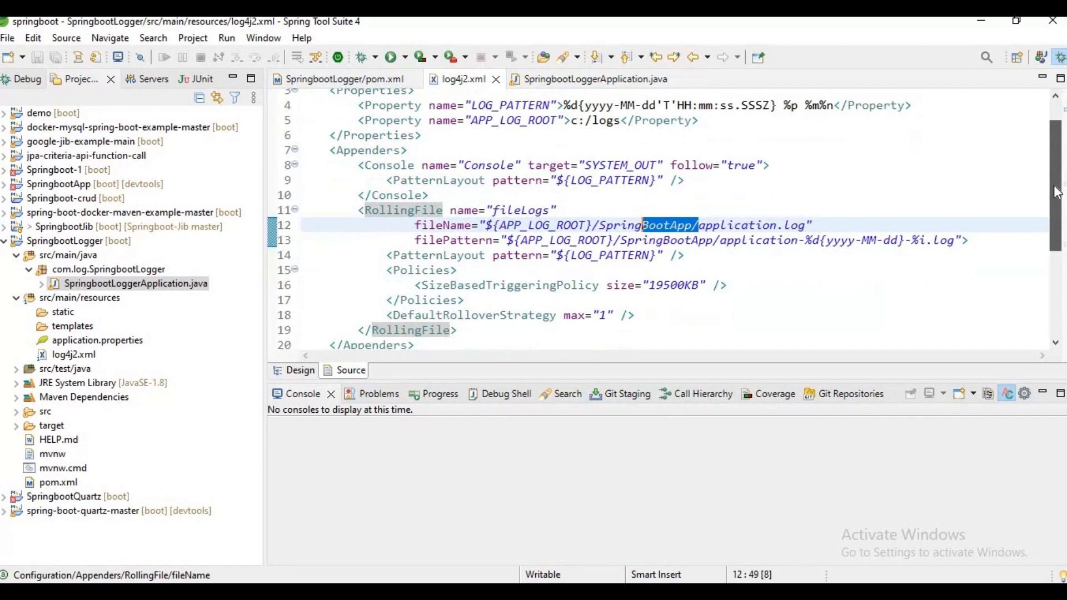
scroll("down", 3)
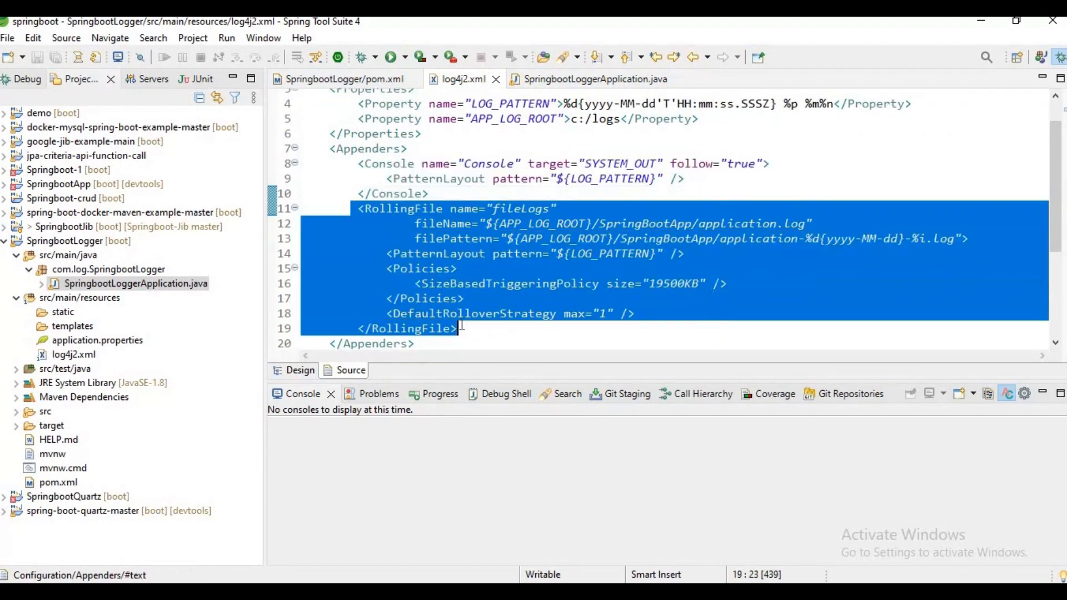
left_click(457, 328)
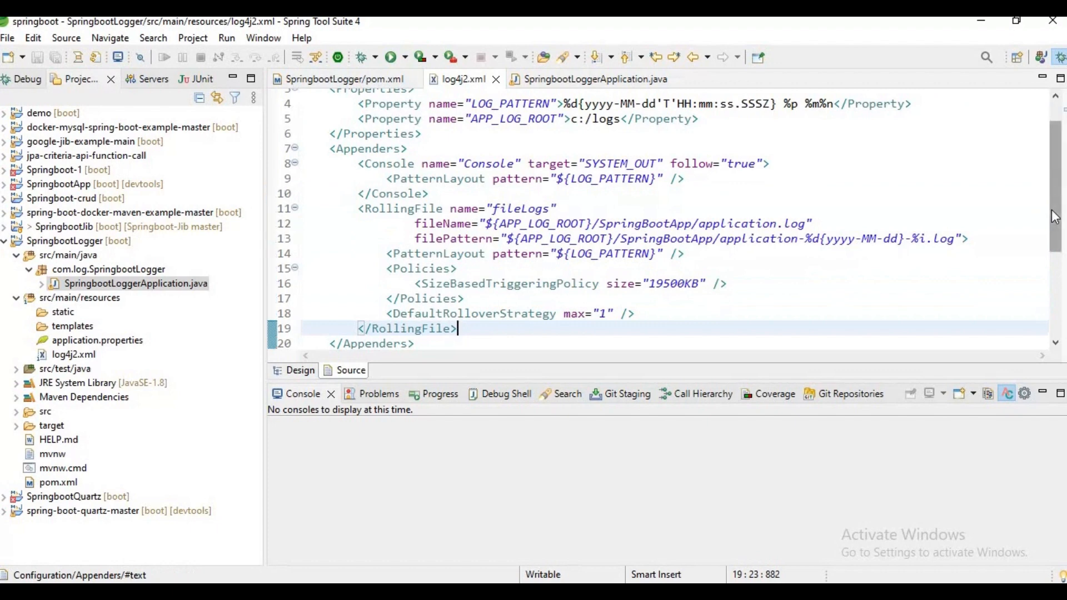
scroll("down", 3)
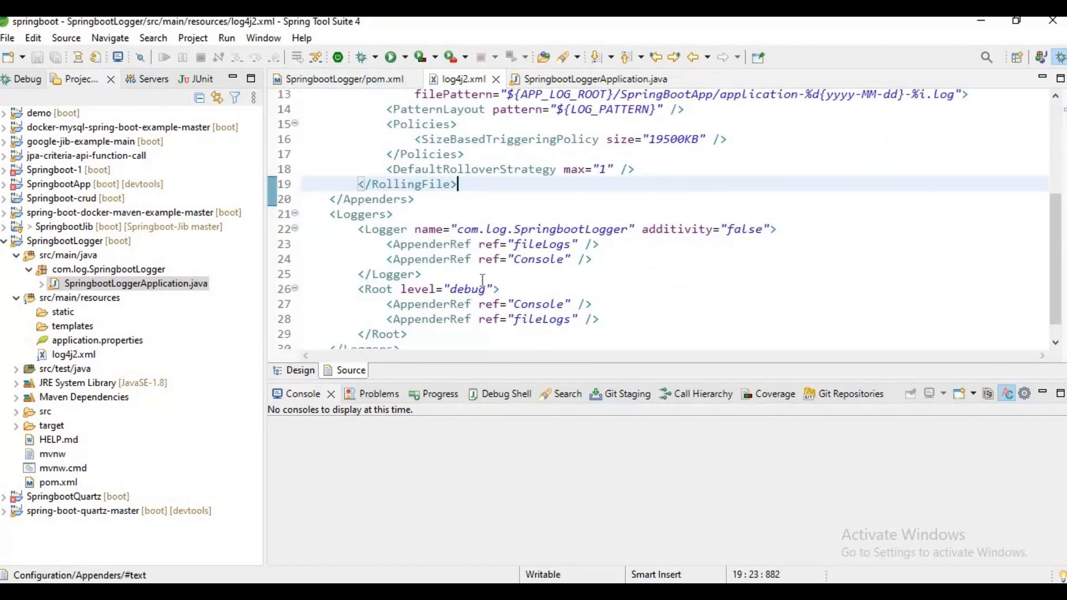
double_click(468, 289)
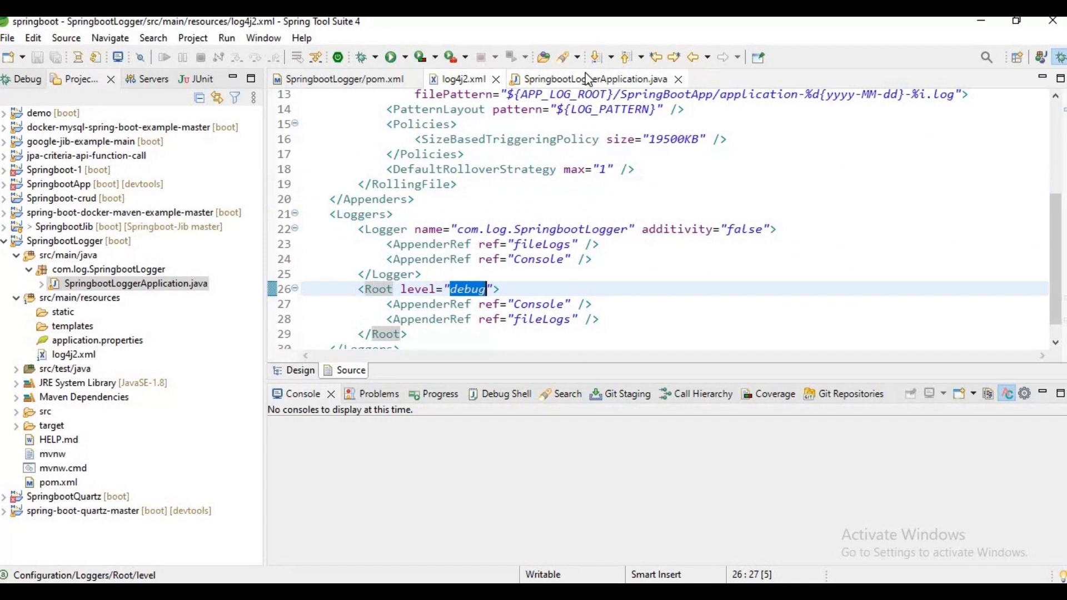
mouse_move(595, 79)
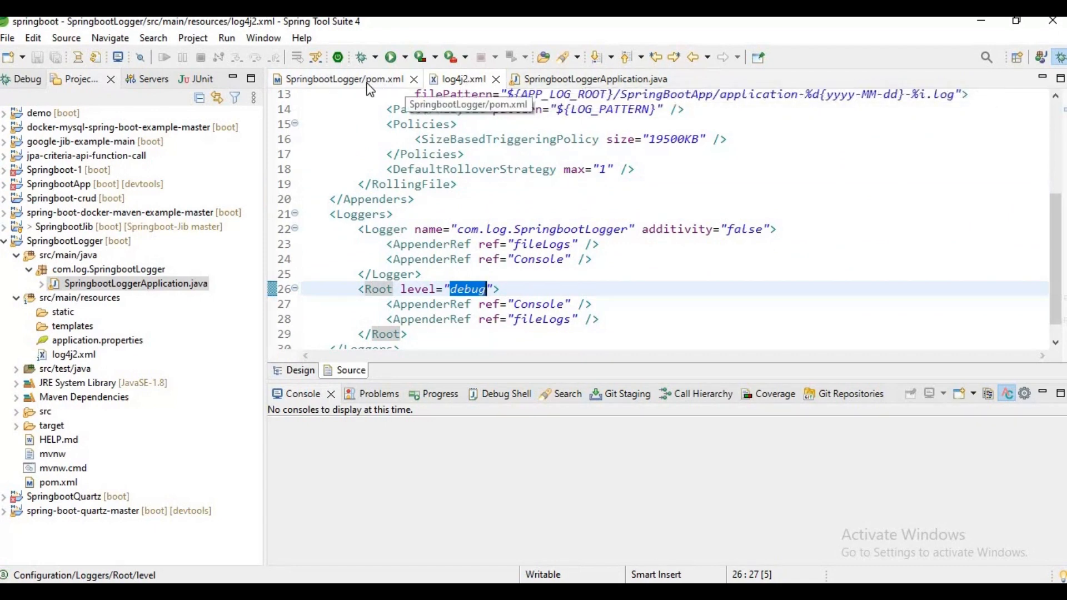
Return to pom.xml and then bring up the SpringbootLoggerApplication class
left_click(342, 79)
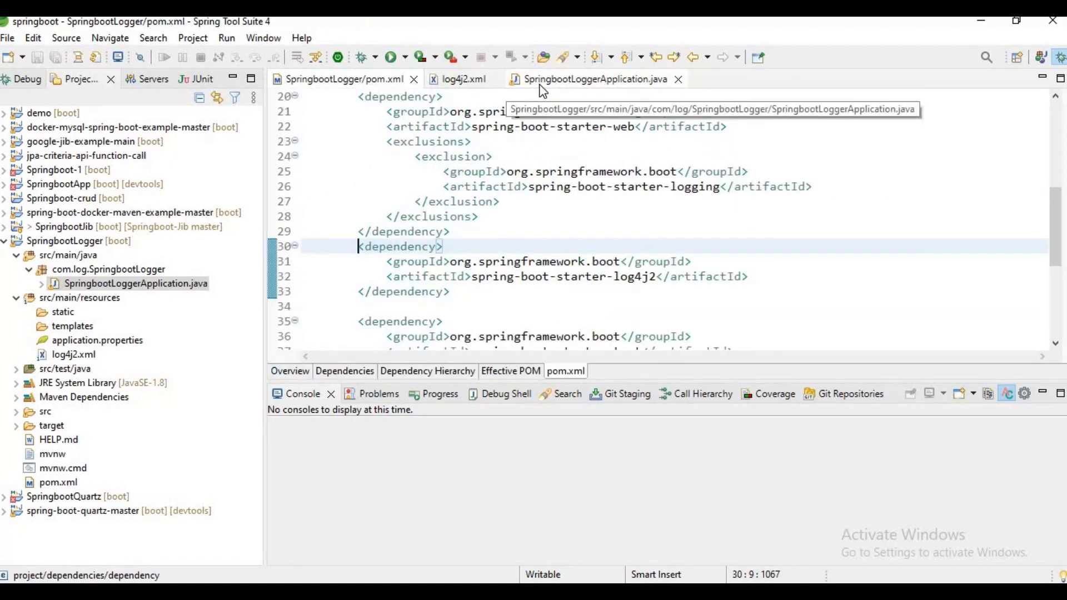
left_click(594, 79)
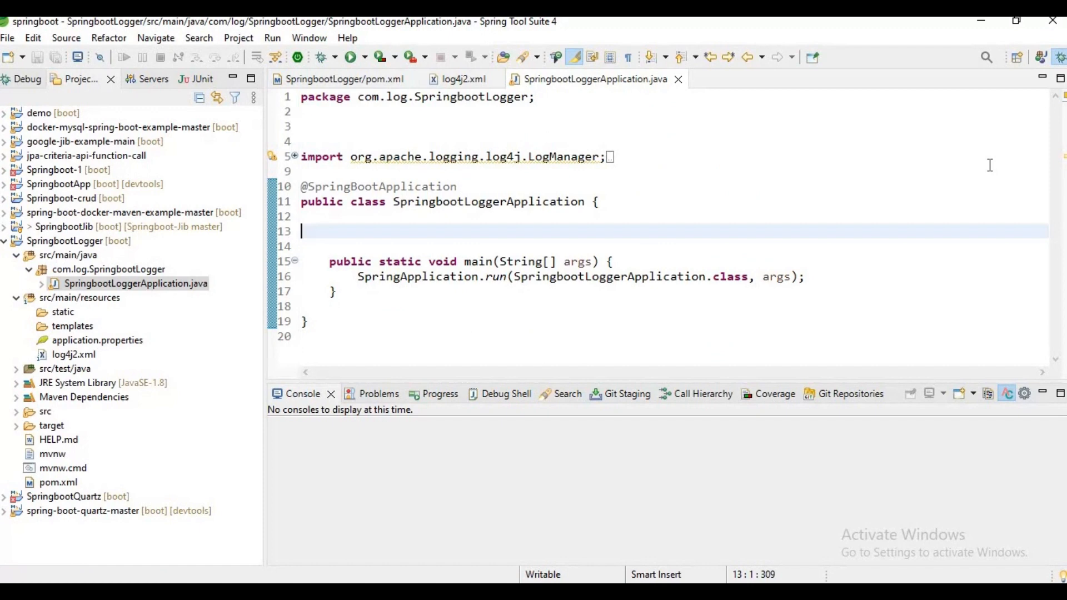
mouse_move(849, 188)
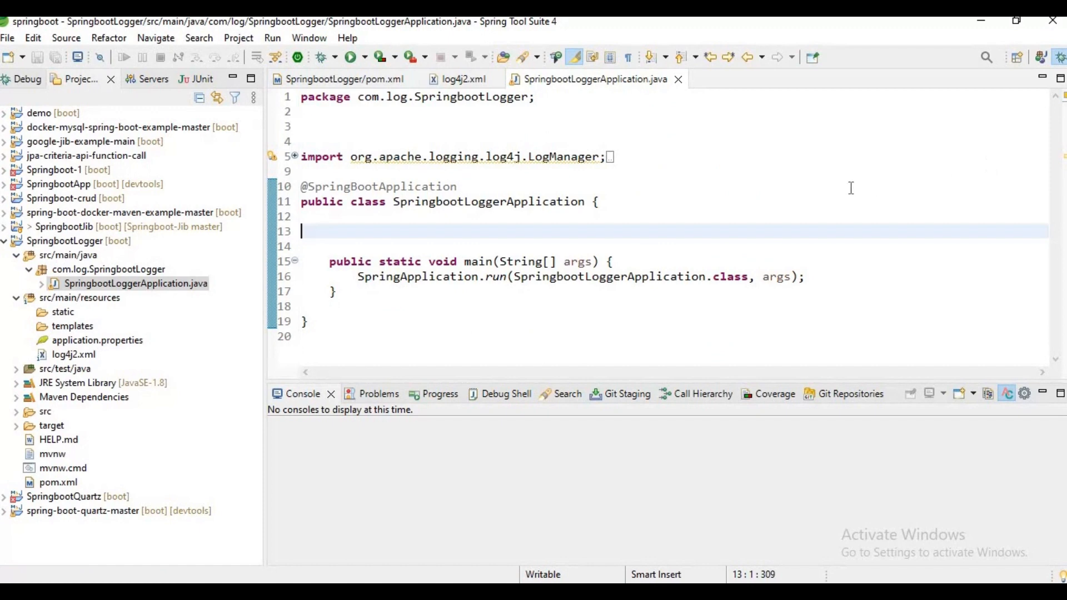
Declare 'private static final Logger LOG = LogManager.getLogger(SpringbootLoggerApplication.class);' and start a line in main
type("private")
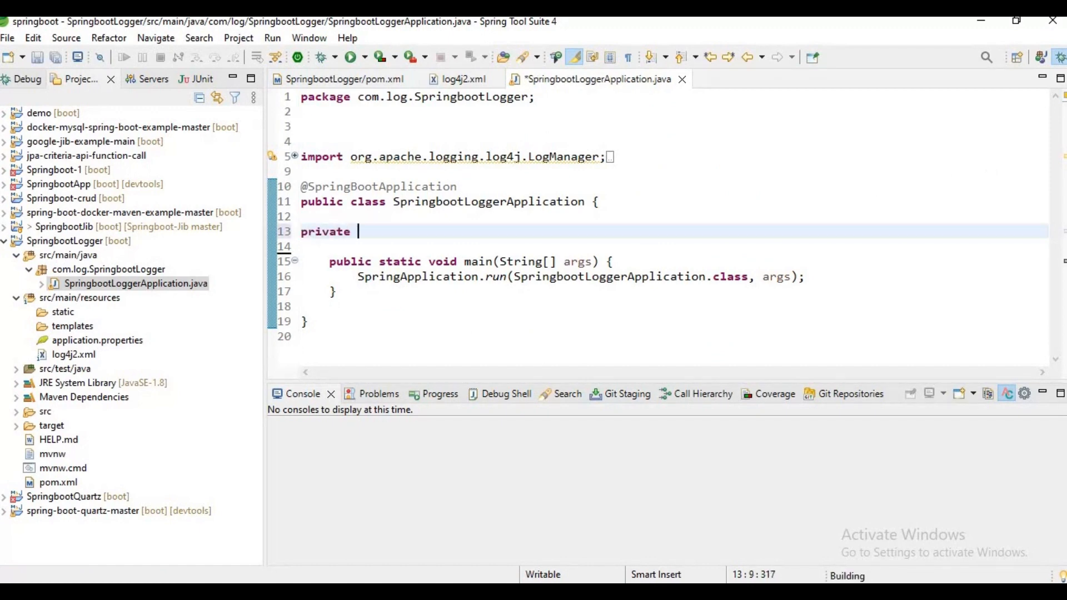
type("static")
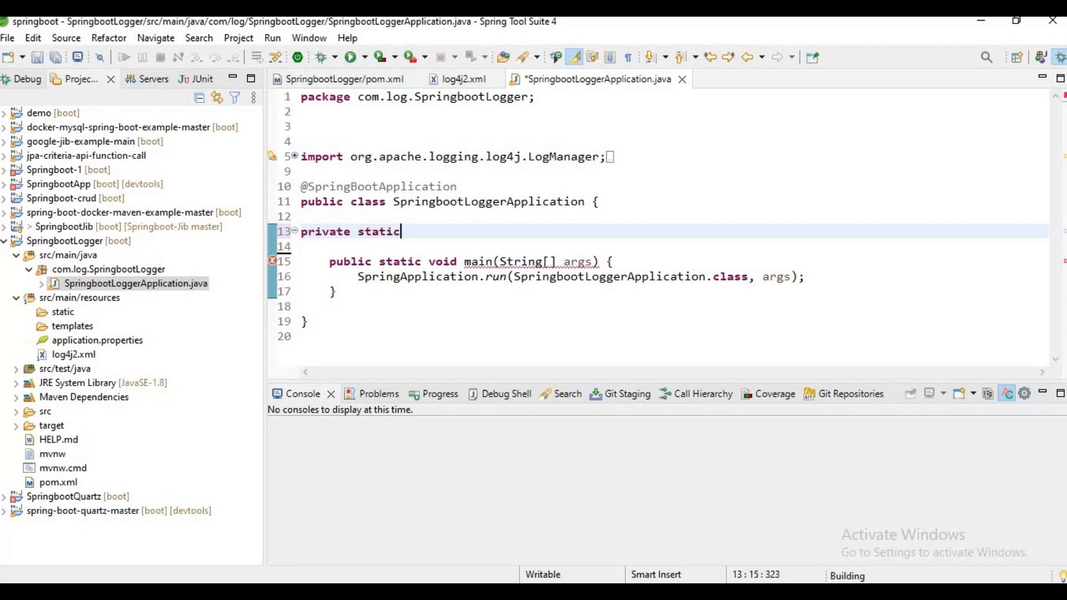
type("final")
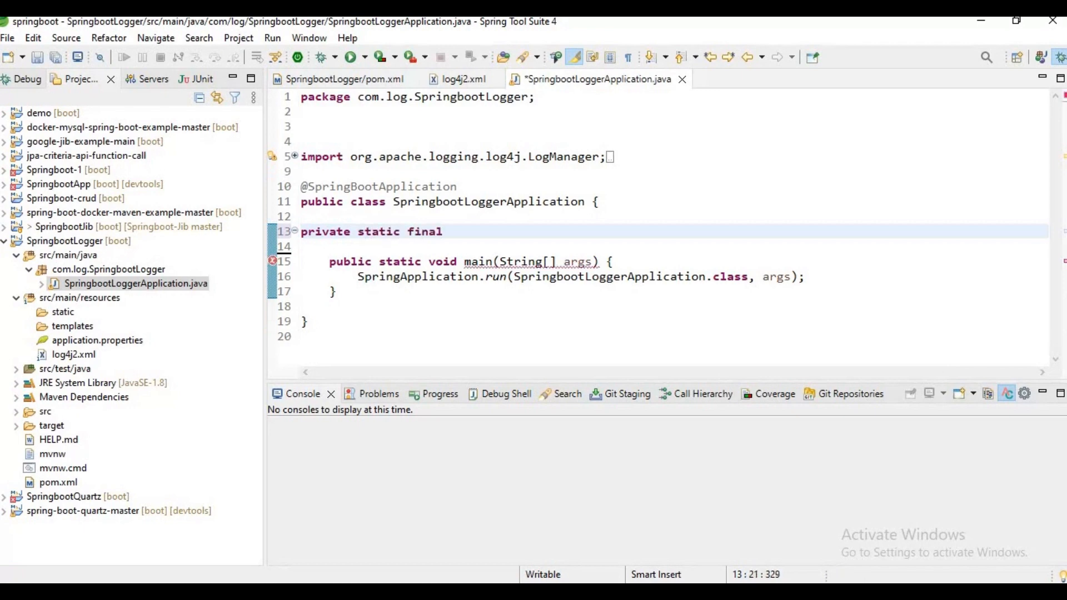
type("L")
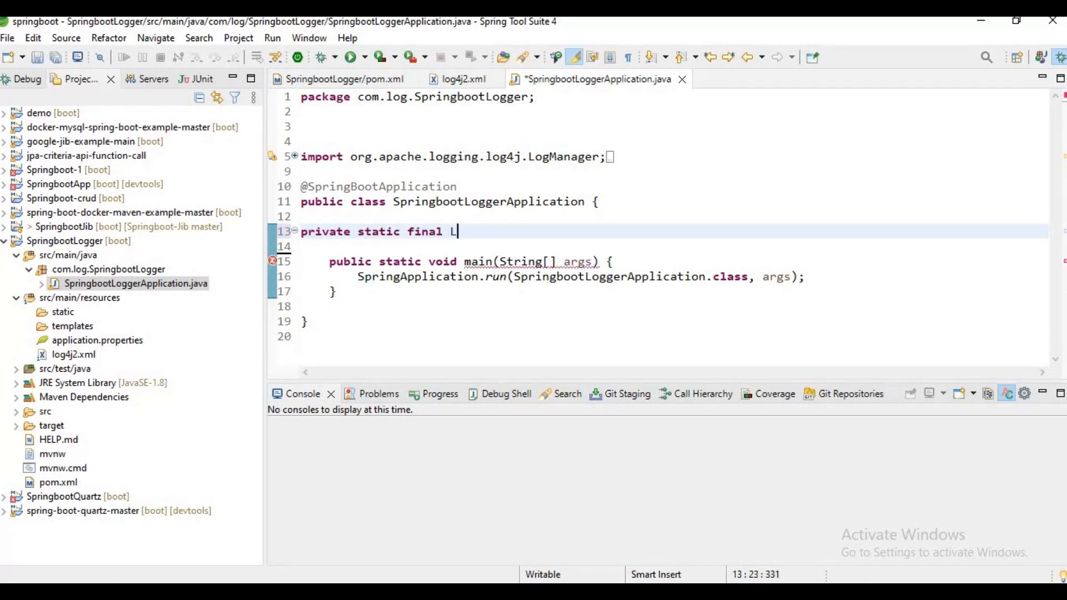
type("OGGE")
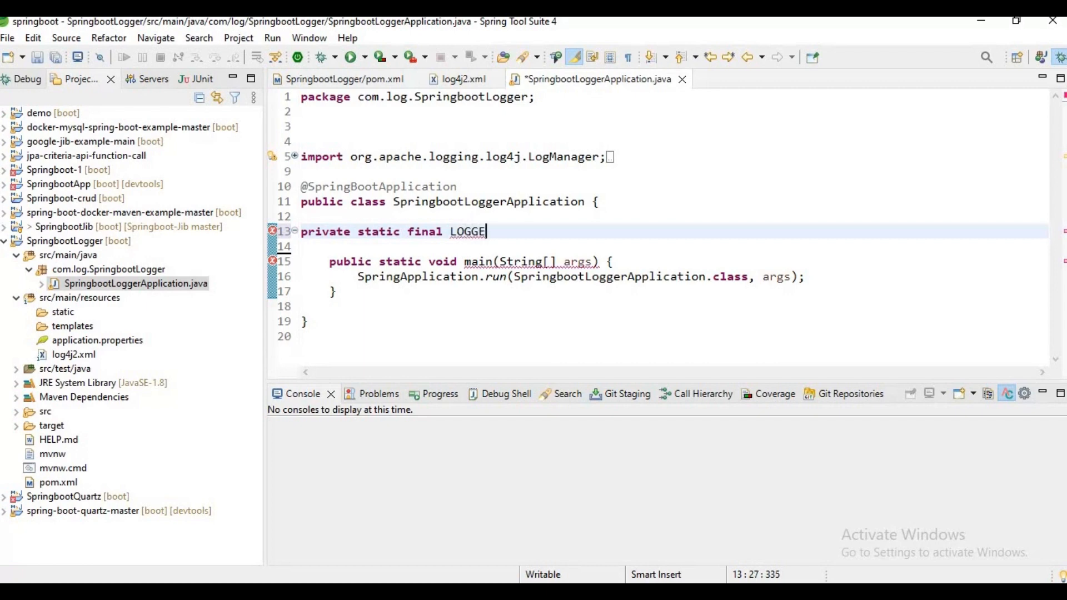
type("Logger")
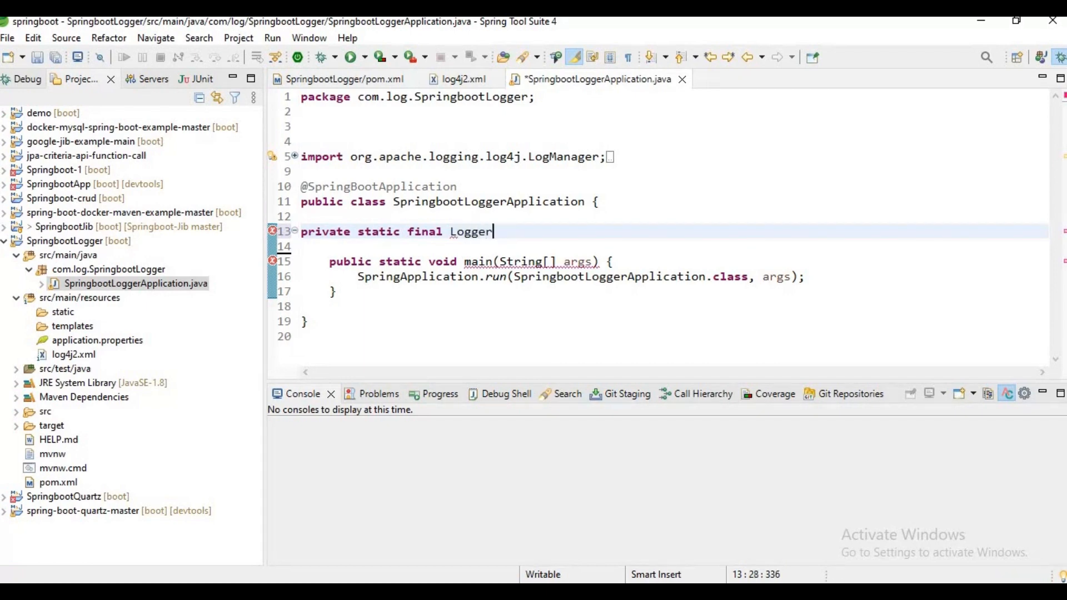
type("LOG =")
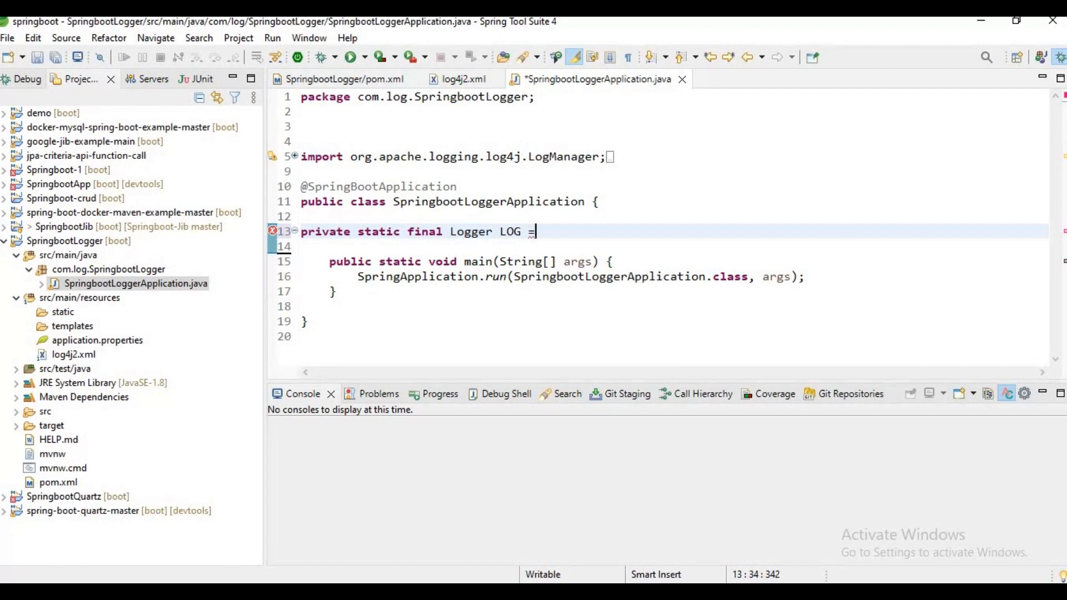
type("Lo")
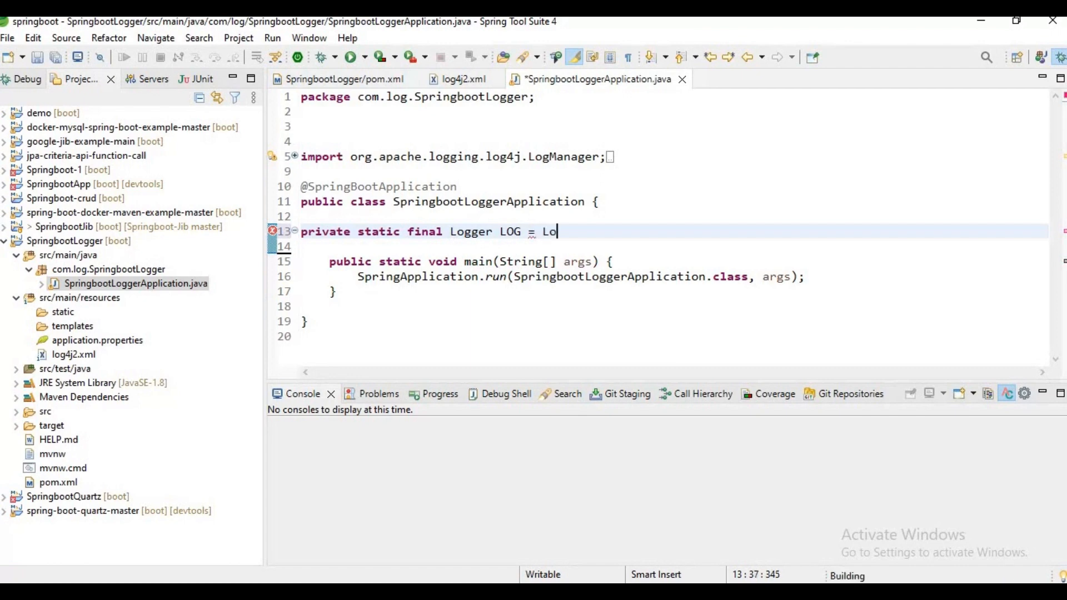
type("gManager.getLogger(null")
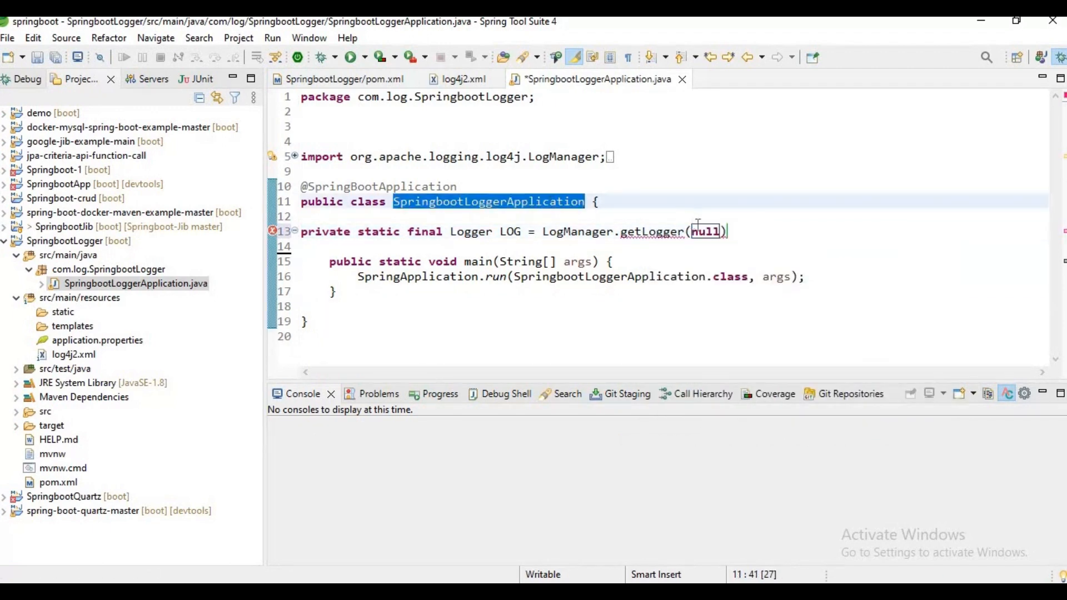
type("SpringbootLoggerApplication.class")
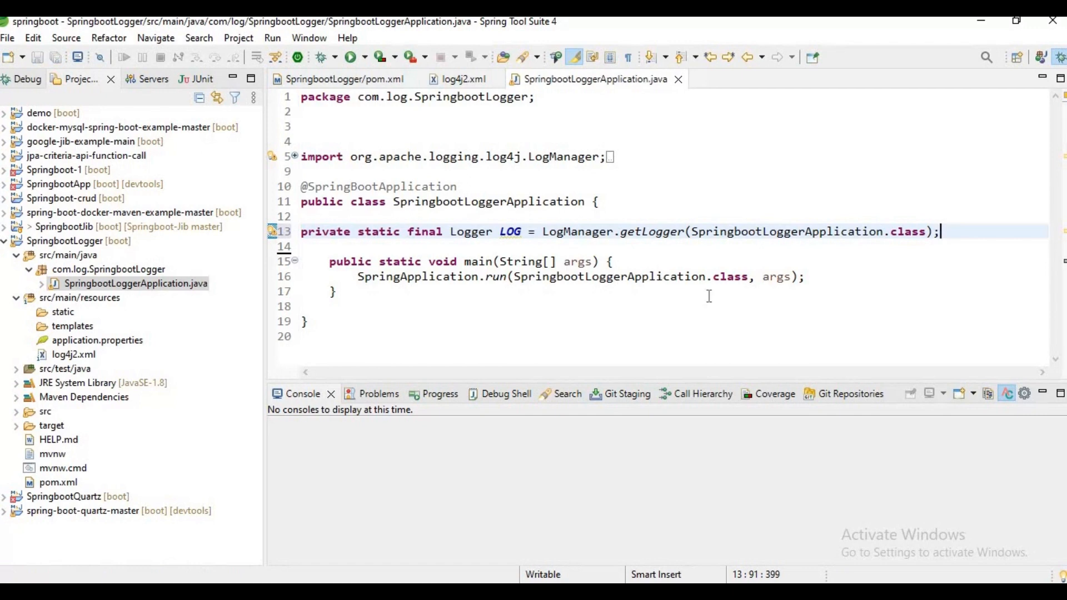
key("enter")
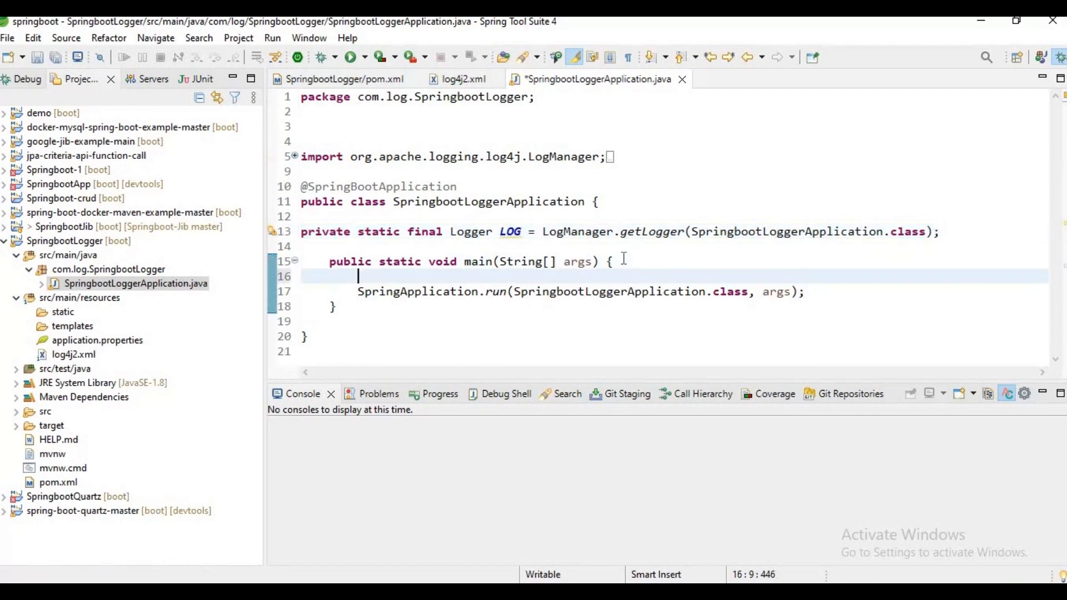
Add LOG.info("info message") and LOG.debug("debug message") calls at the start of main
type("LOG.d")
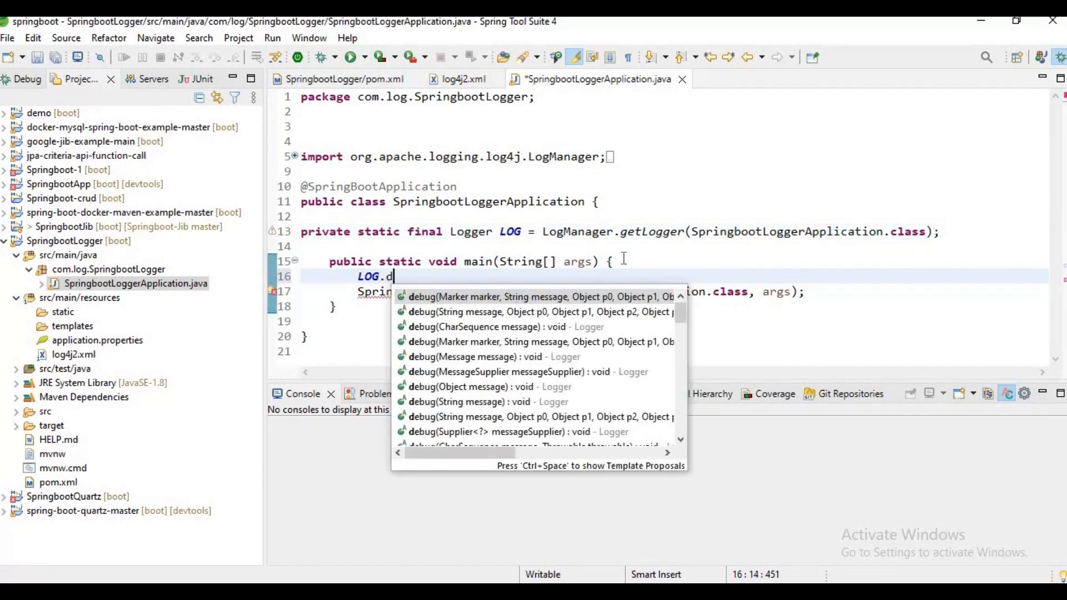
type("ebug(\"\");")
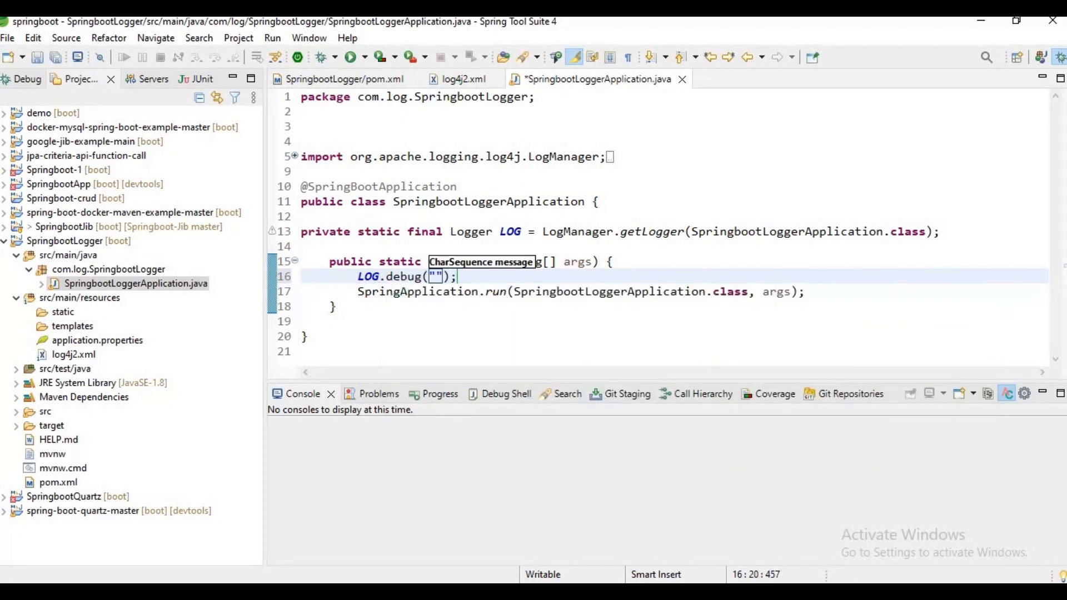
type("debug message")
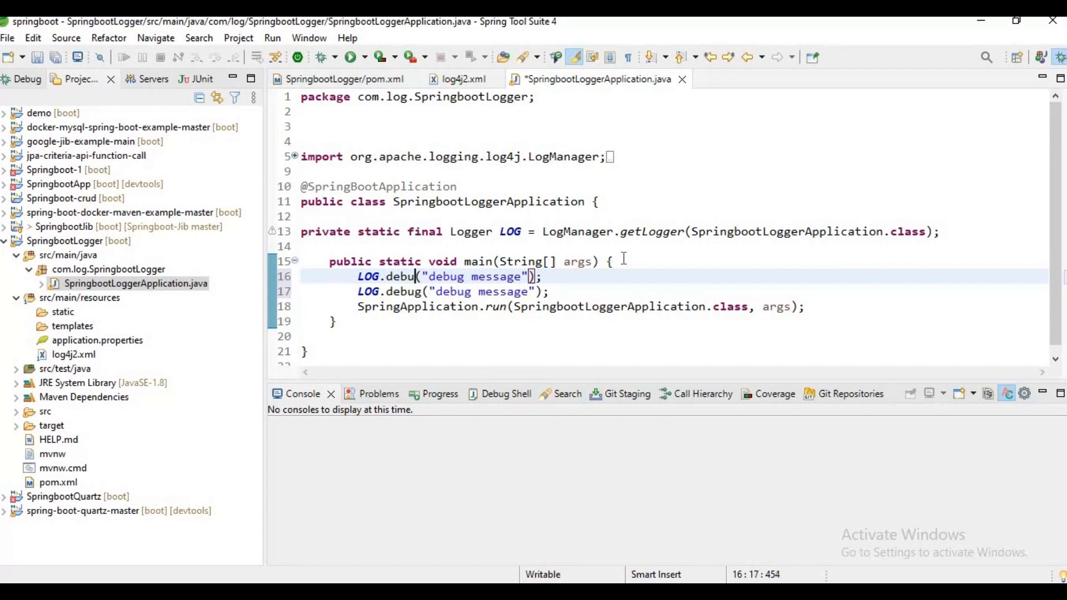
type("info")
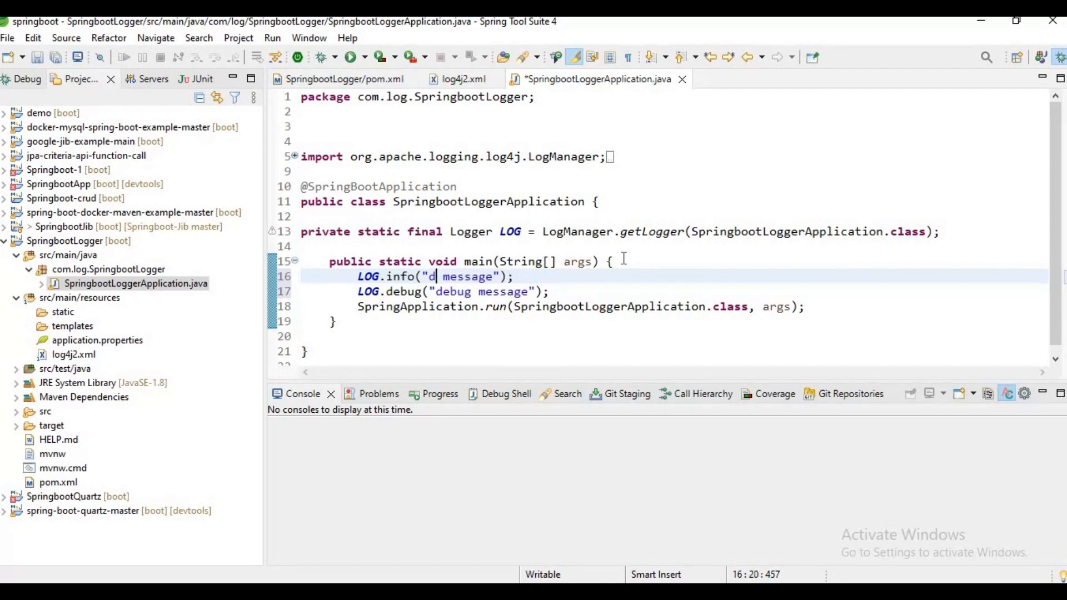
type("nfo")
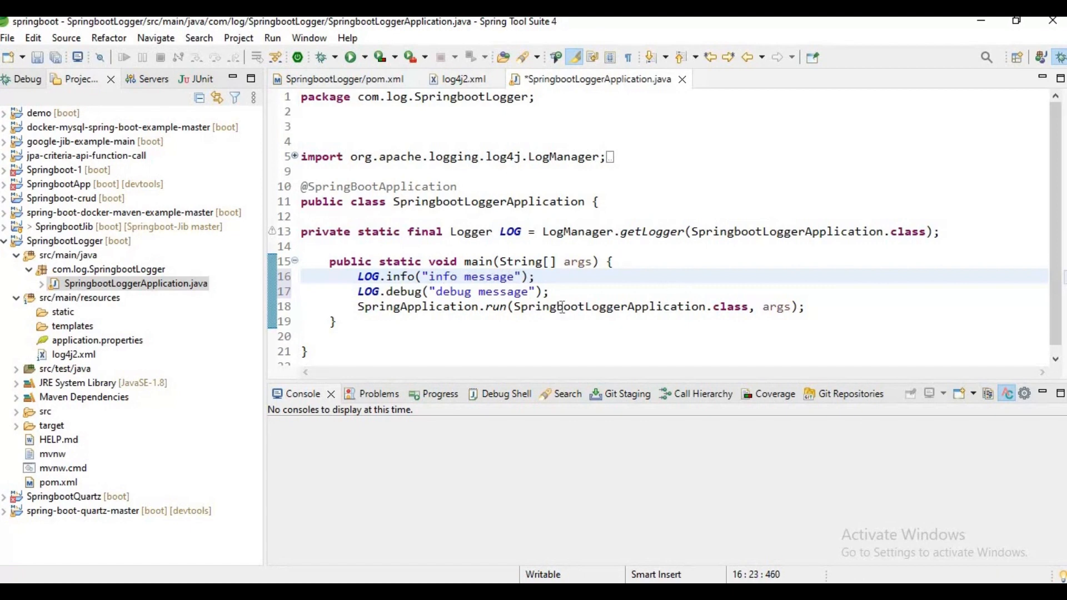
type("v")
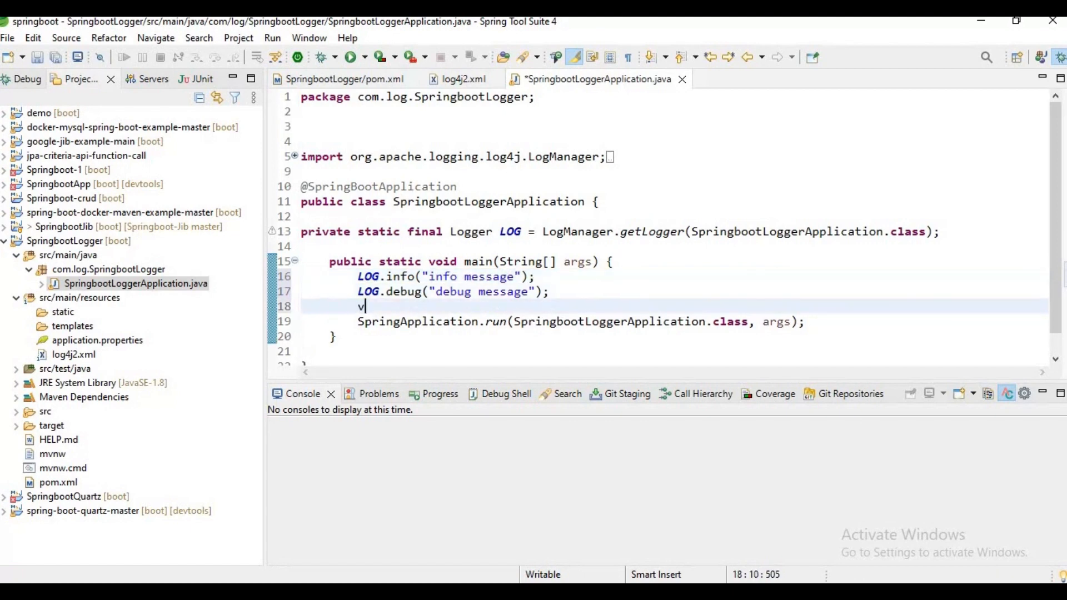
Add a LOG.error("error message") call after the debug message
type("LOG.debug(\"debug message\");")
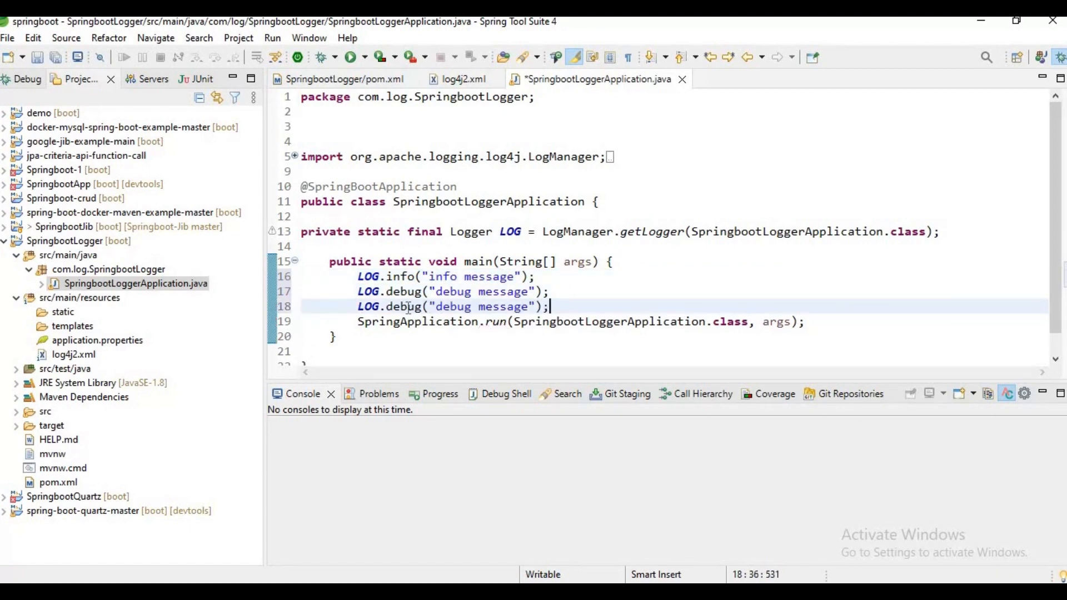
type("error")
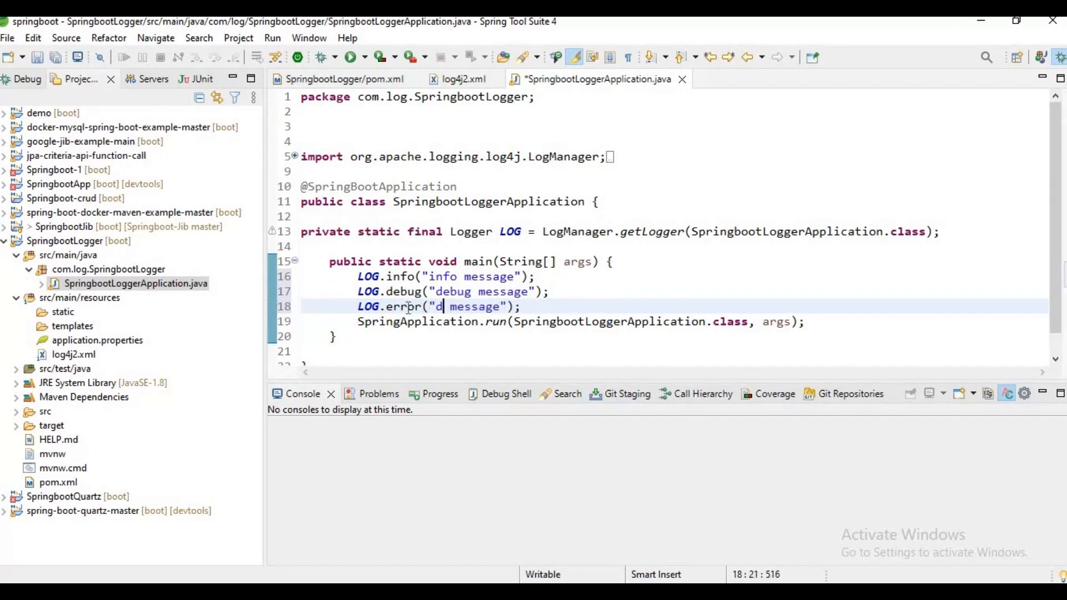
type("rror")
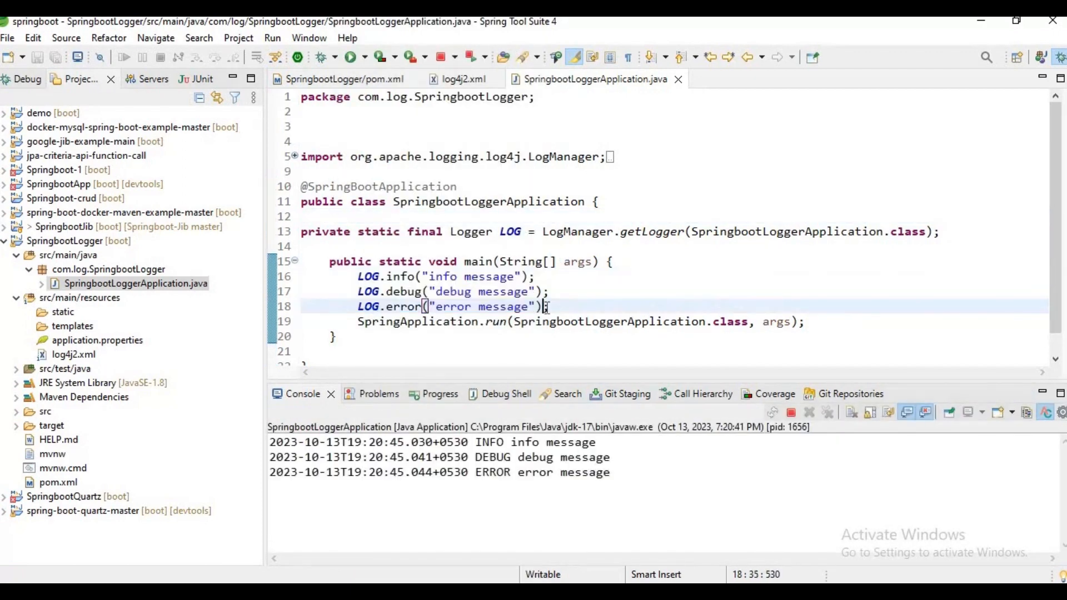
Run SpringbootLoggerApplication to print the messages, then open File Explorer at Local Disk (C:)
left_click(350, 57)
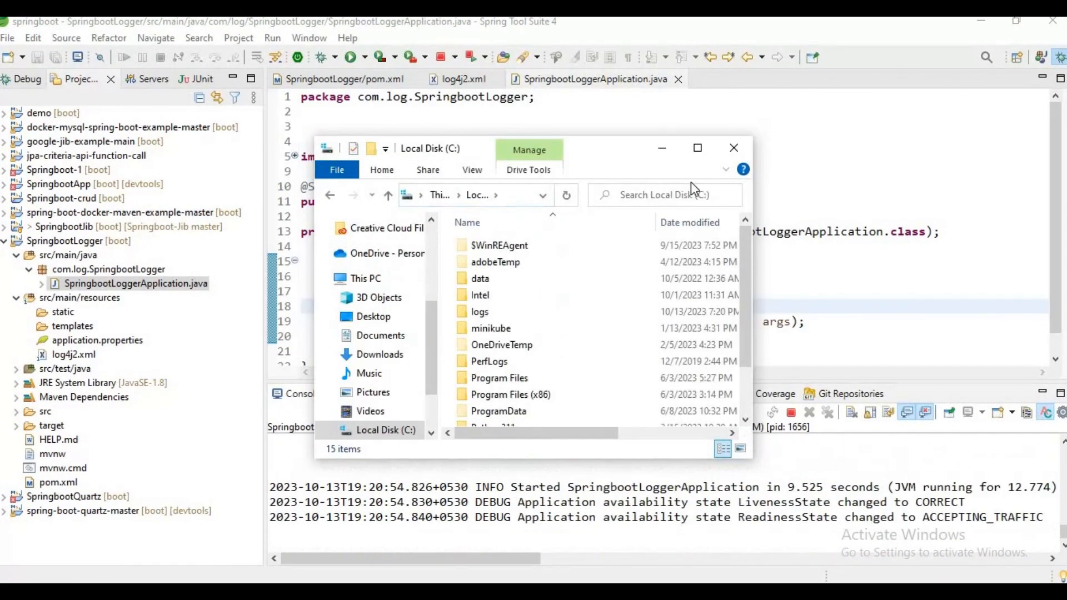
Open C:\logs\SpringBootApp\application.log, check its info, debug and error lines, and close it
left_click(696, 147)
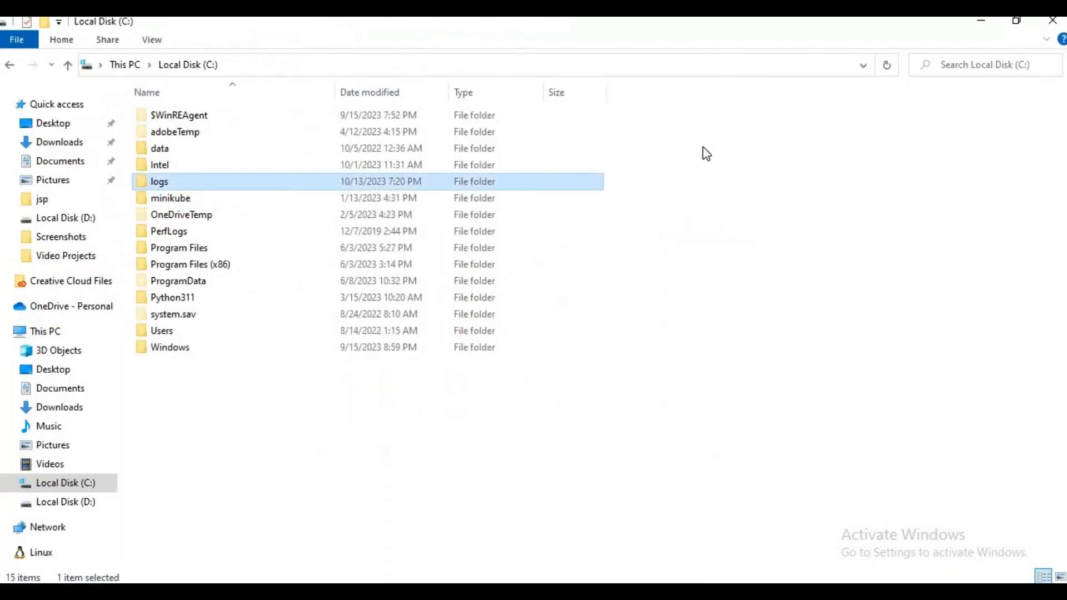
double_click(159, 181)
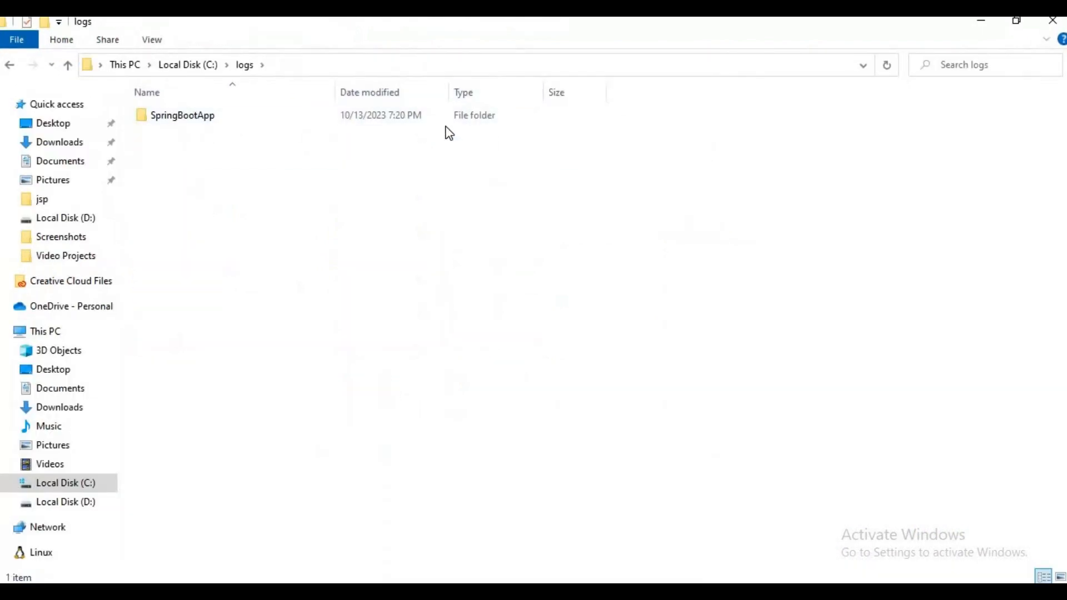
double_click(182, 114)
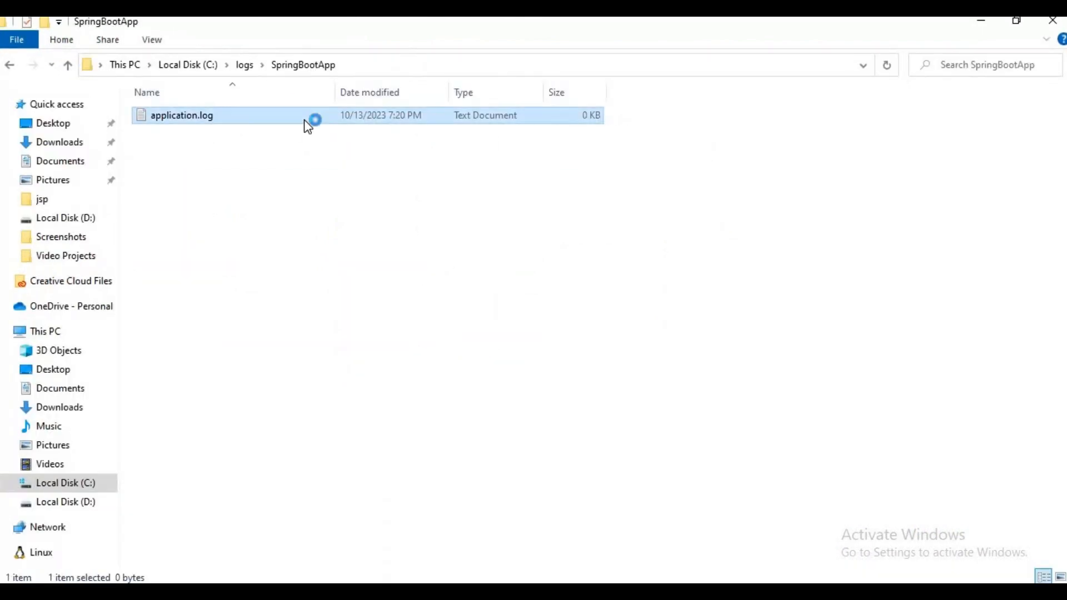
double_click(181, 114)
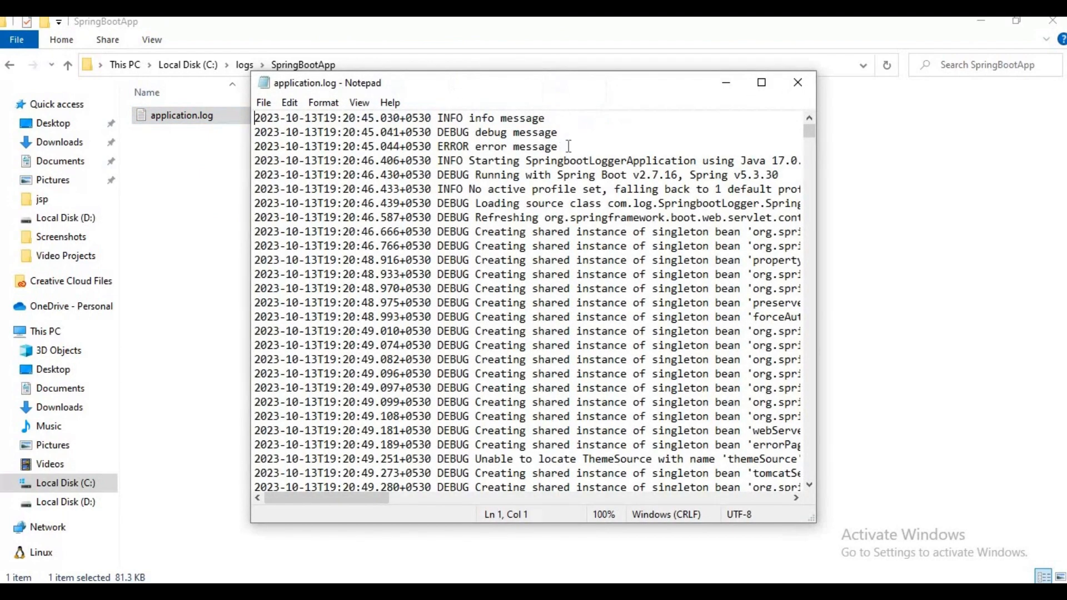
left_click_drag(255, 118, 557, 147)
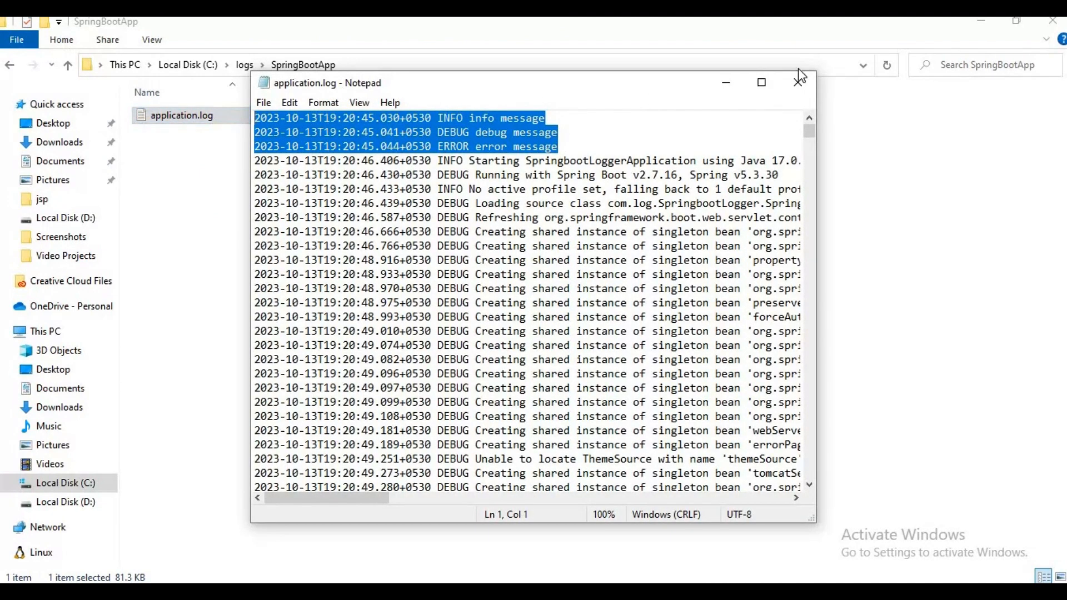
left_click(800, 83)
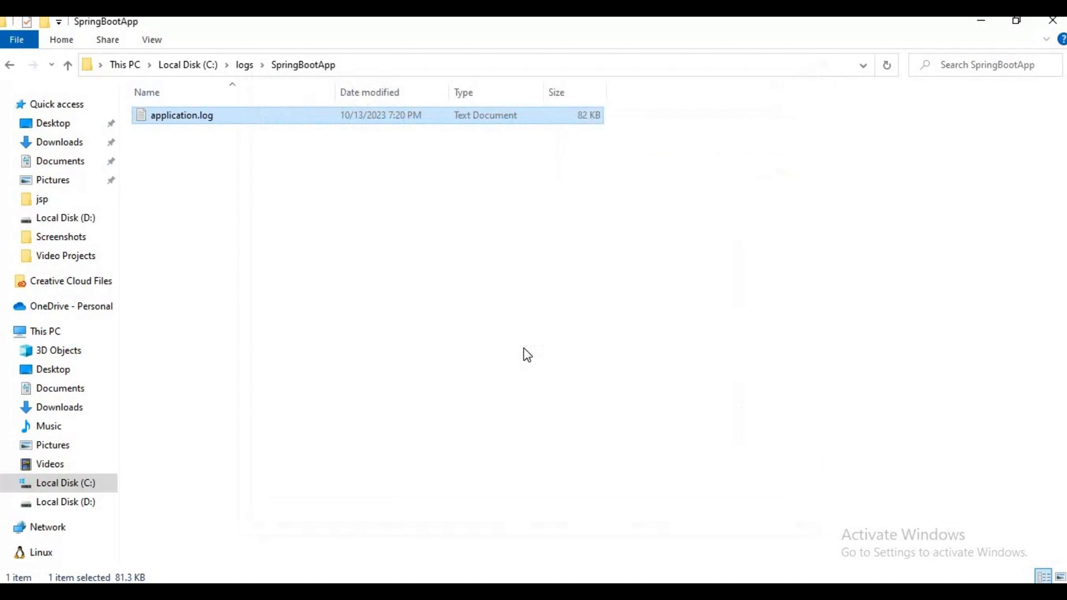